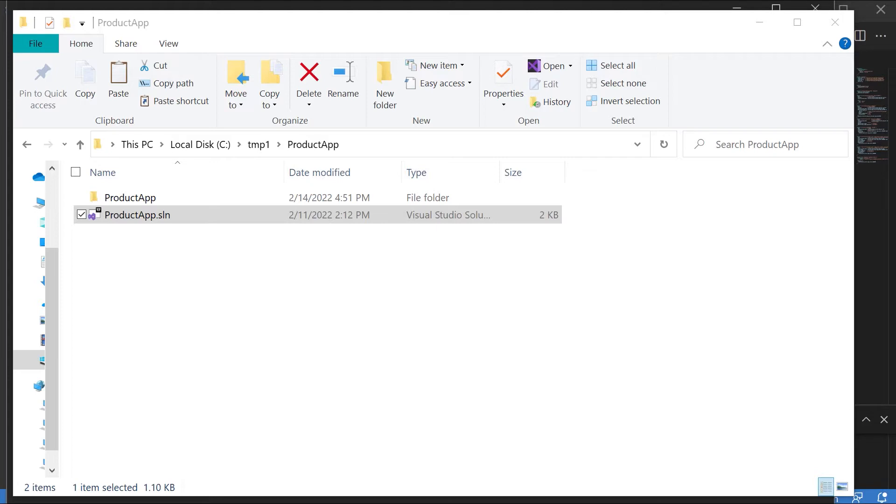
mouse_move(312, 315)
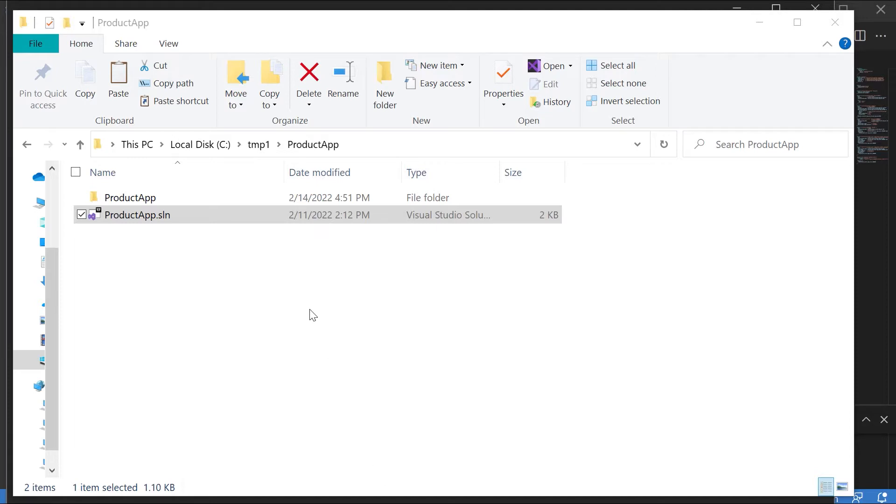
mouse_move(259, 248)
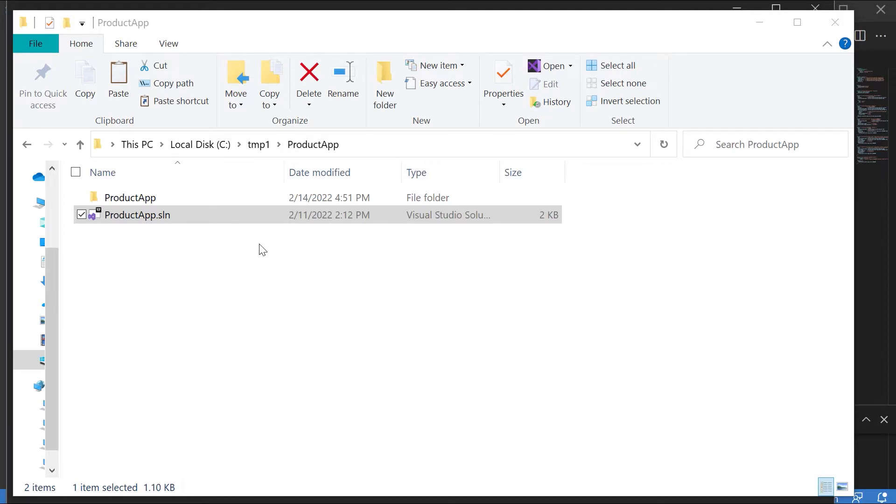
Open ProductApp.sln from C:\tmp1\ProductApp in Visual Studio.
double_click(137, 214)
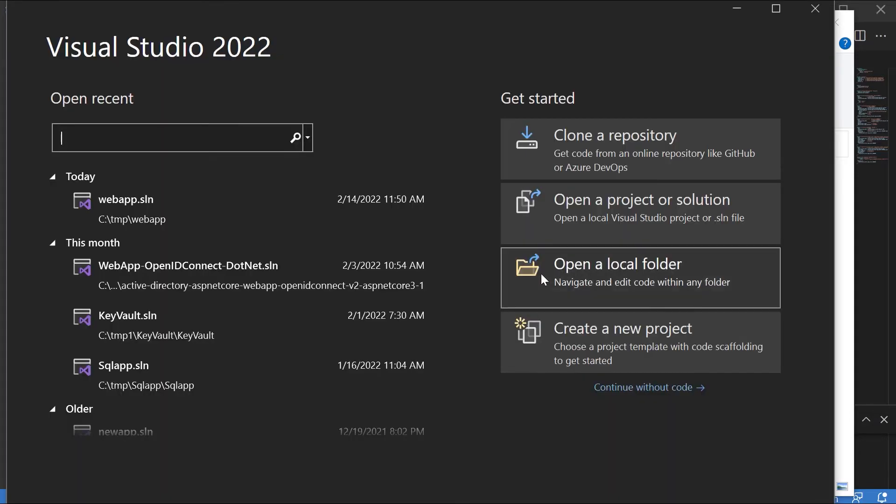
mouse_move(600, 264)
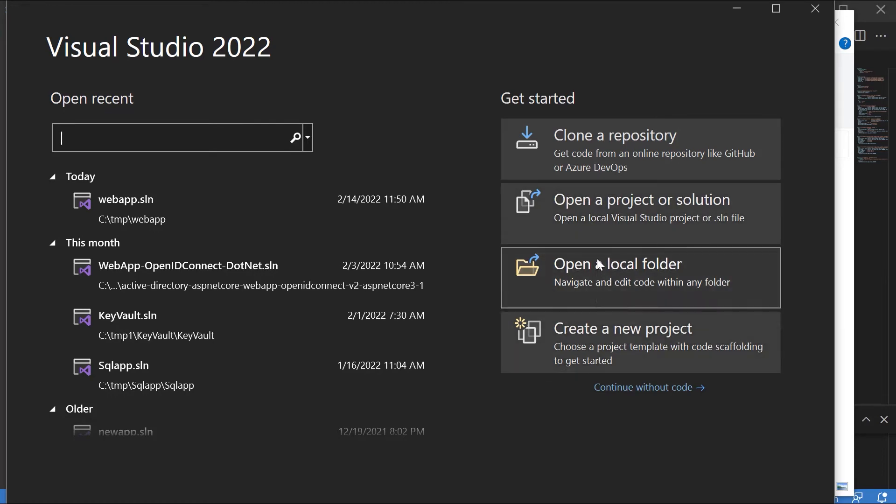
Let the ProductApp solution load until ProductService.cs appears in the editor.
left_click(642, 213)
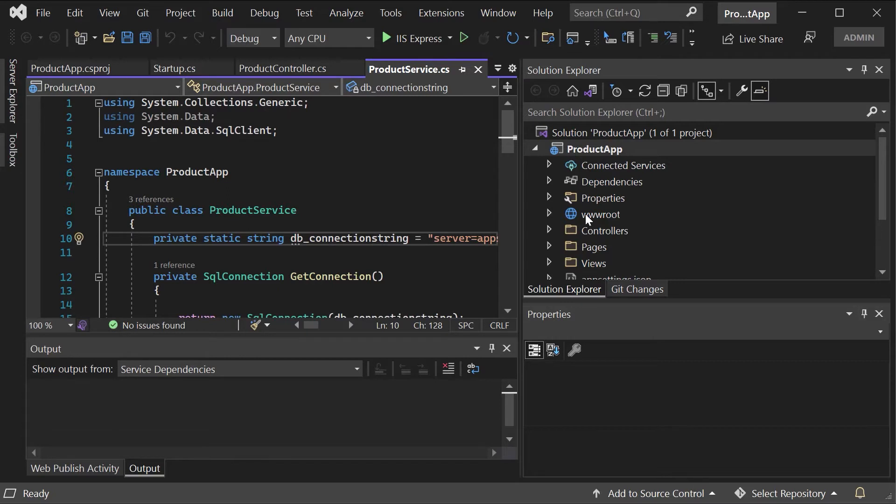
mouse_move(598, 219)
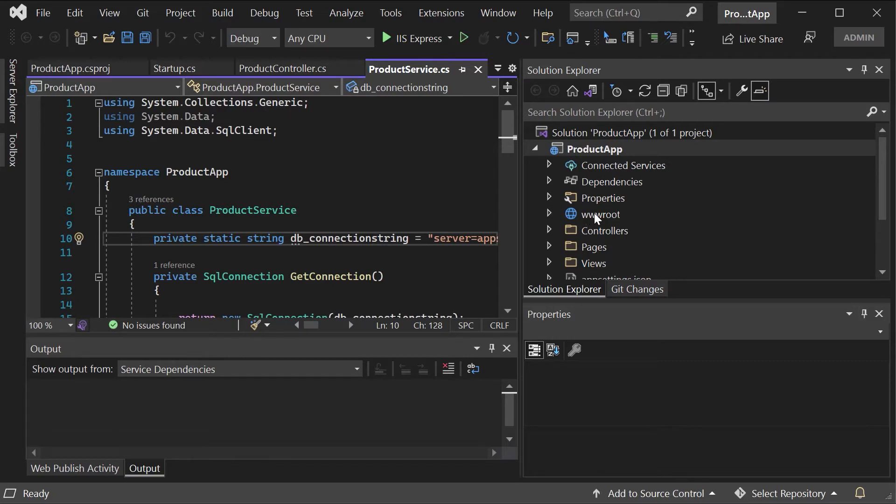
Open Product.cs and inspect its ProductID, ProductName and Quantity properties.
scroll("down", 3)
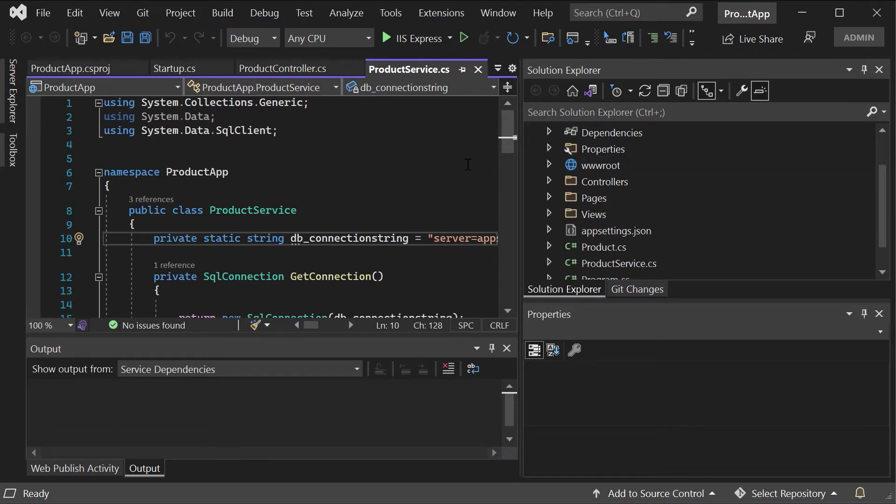
mouse_move(465, 189)
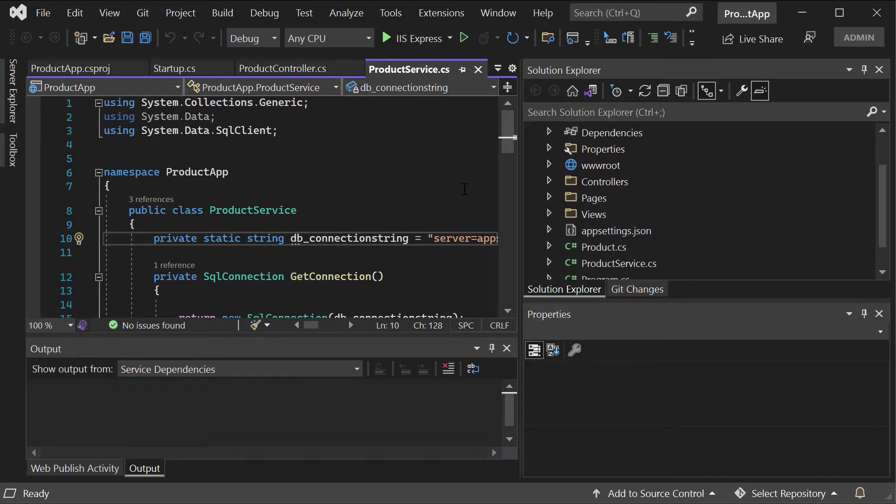
mouse_move(605, 214)
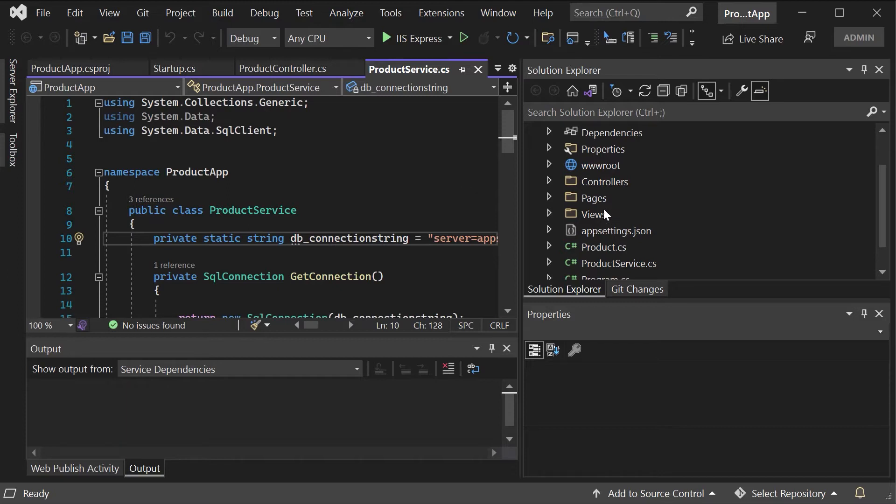
mouse_move(598, 215)
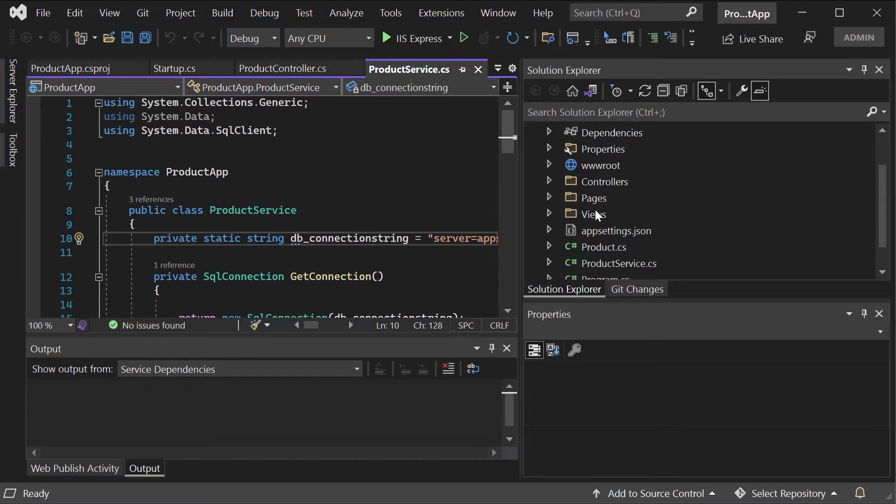
left_click(619, 230)
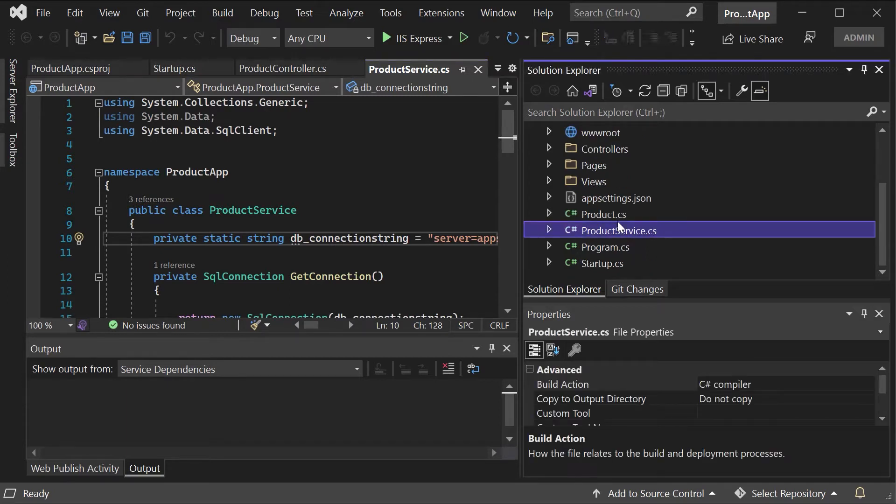
double_click(603, 214)
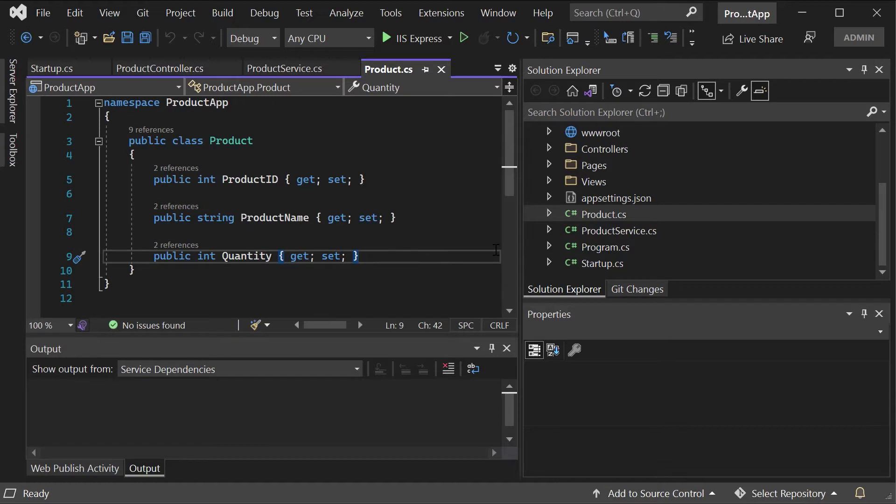
left_click(263, 179)
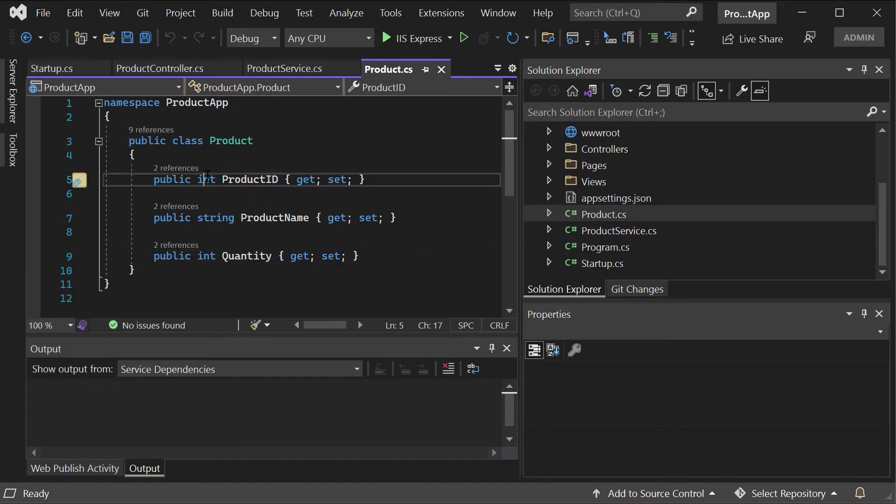
left_click(248, 256)
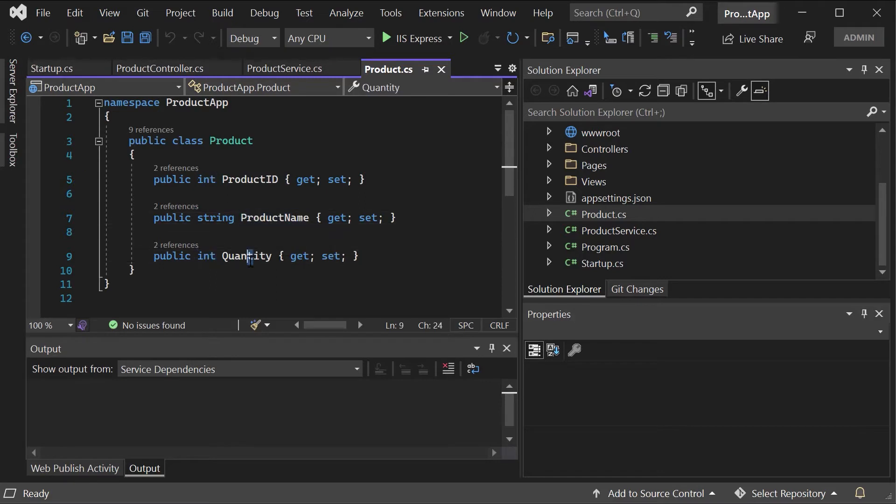
left_click(284, 68)
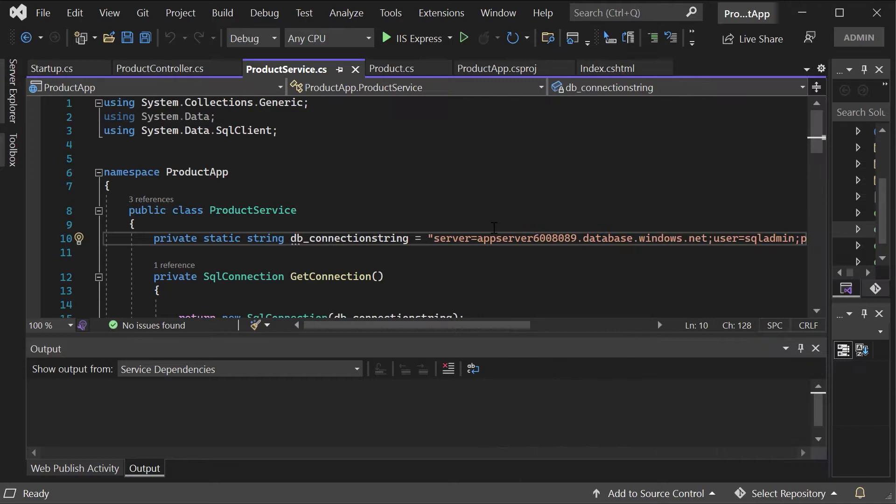
mouse_move(492, 217)
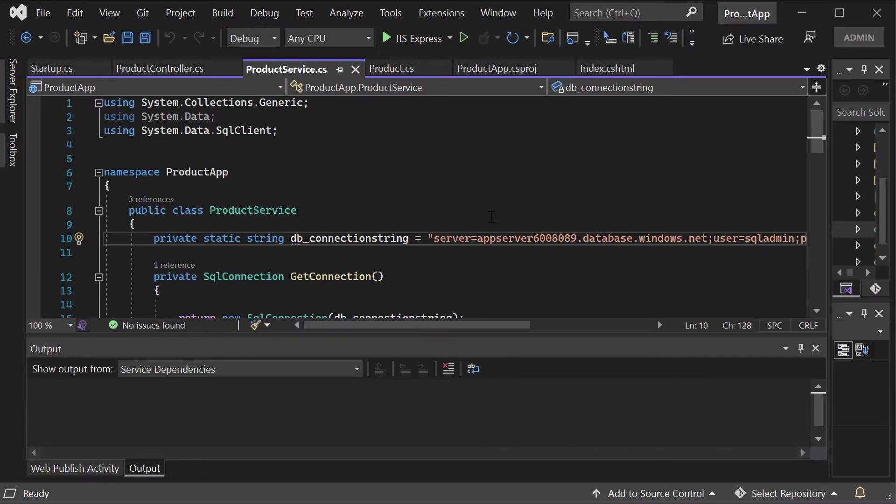
Highlight the connection string's server, sqladmin user and password, then view the Inventory SELECT.
scroll("down", 3)
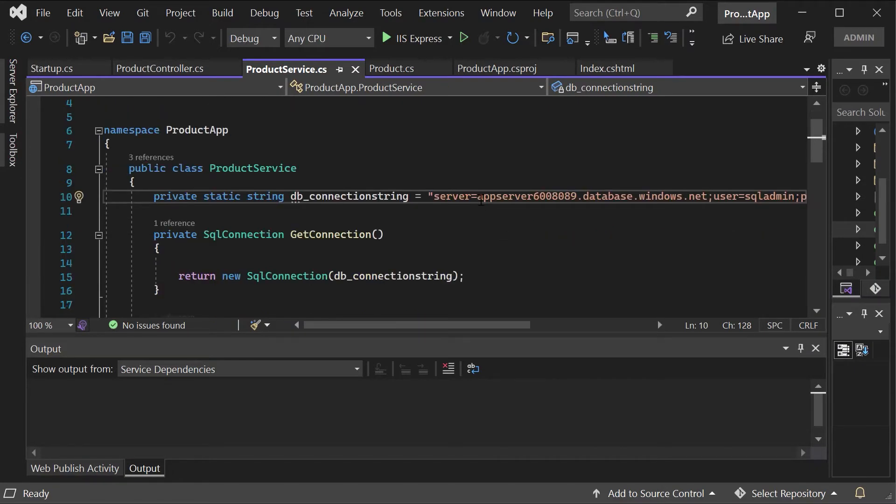
left_click_drag(480, 196, 706, 196)
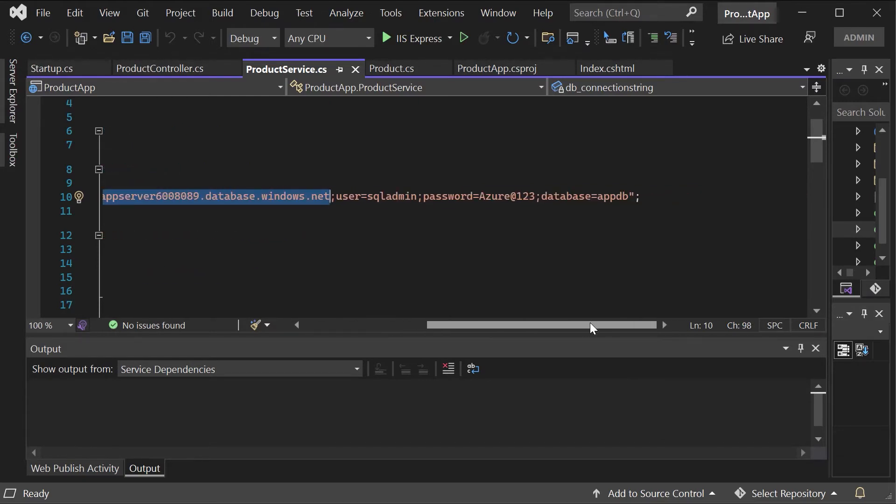
double_click(391, 196)
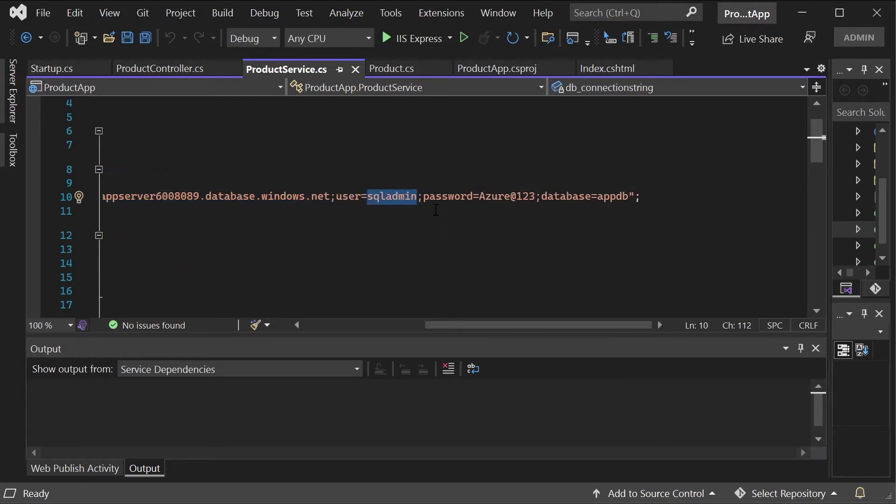
double_click(507, 196)
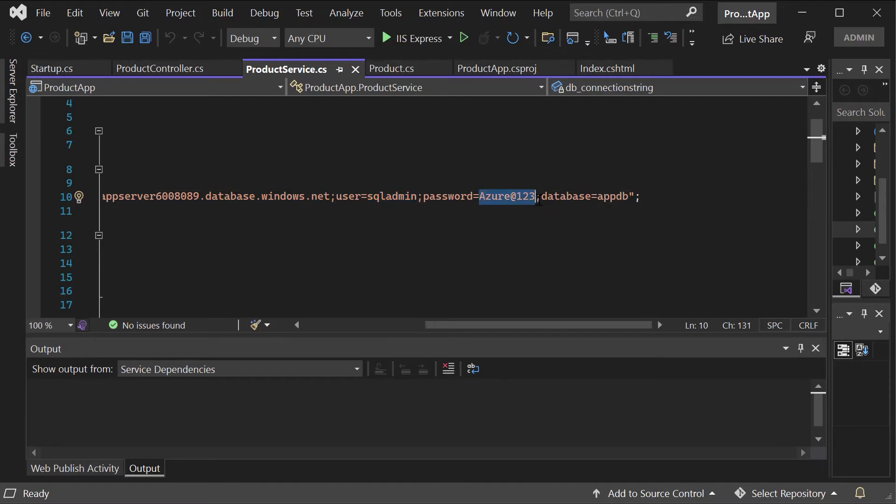
double_click(615, 197)
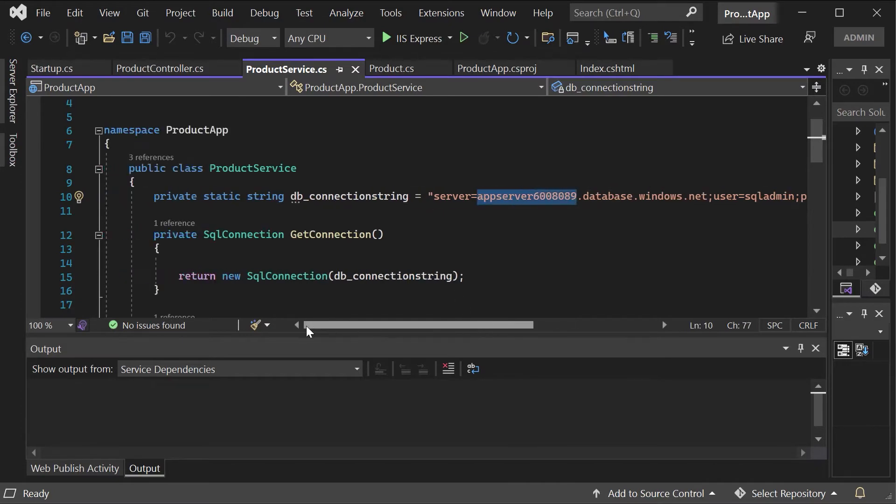
scroll("down", 3)
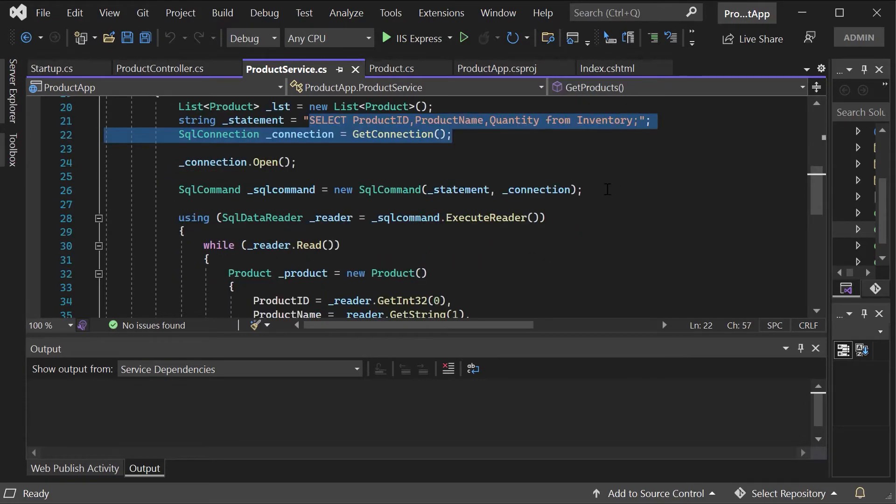
scroll("down", 3)
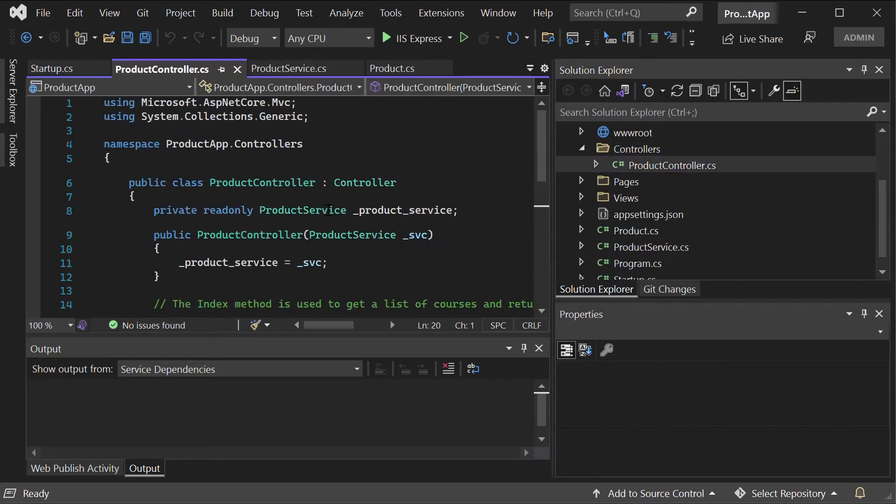
scroll("down", 3)
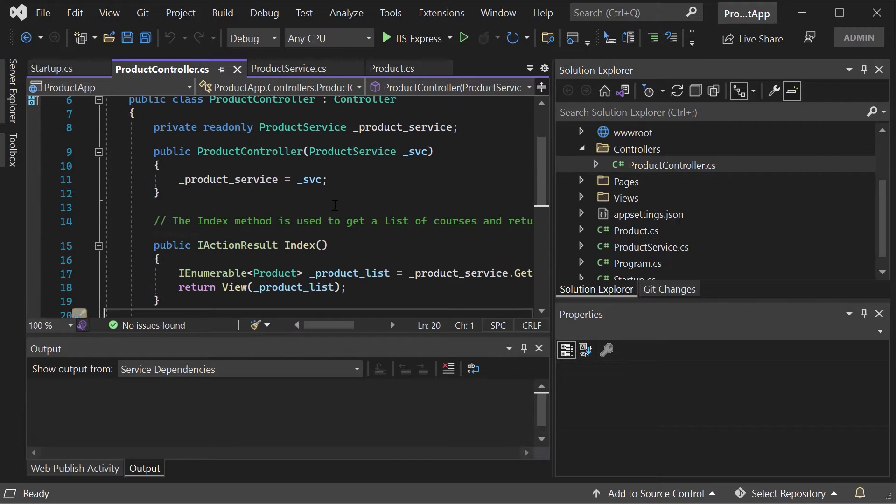
left_click(672, 165)
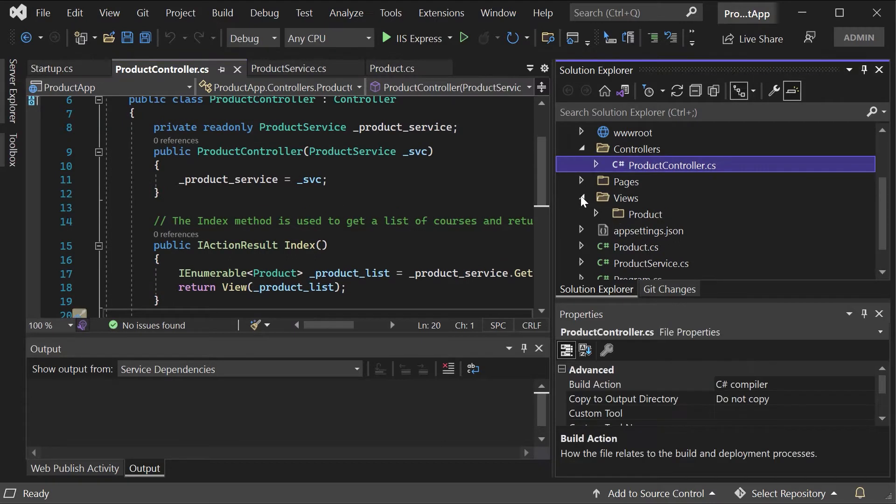
left_click(596, 214)
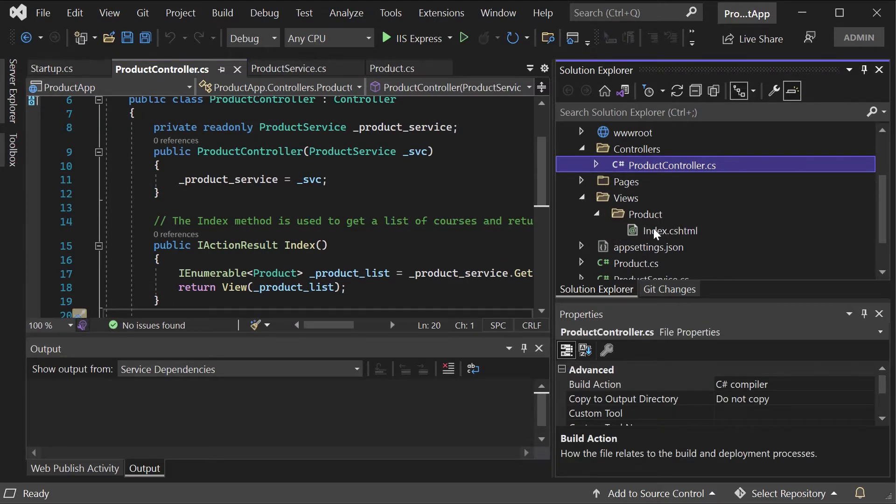
double_click(669, 231)
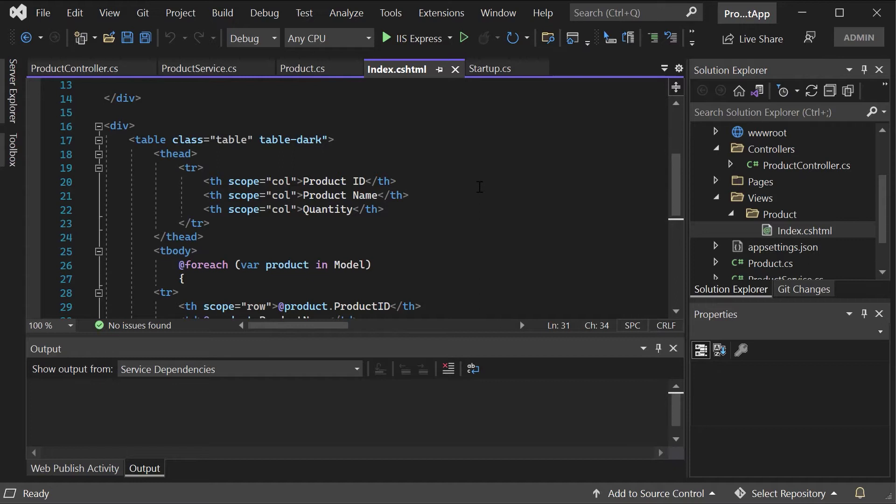
mouse_move(526, 180)
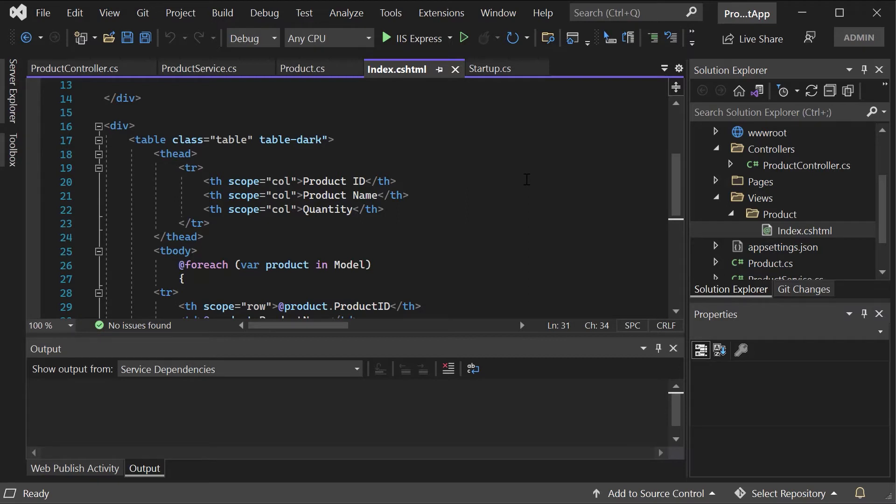
mouse_move(685, 146)
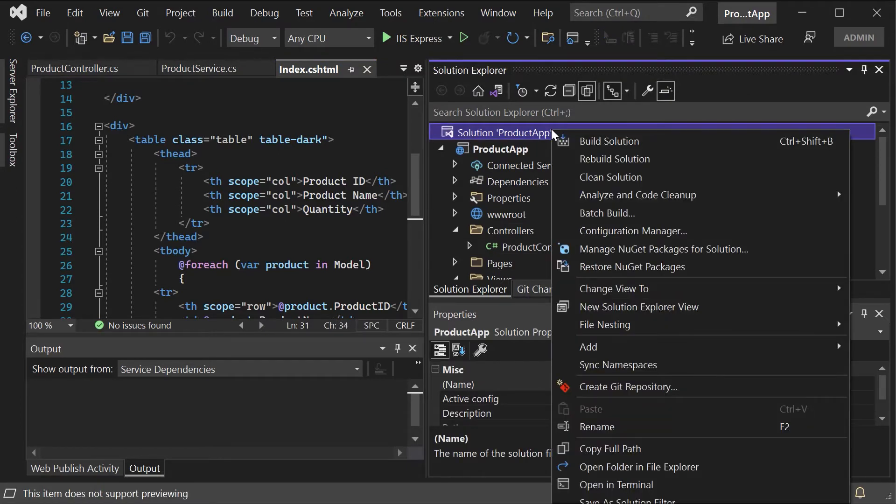
Create a public GitHub repository for ProductApp and push the solution to it.
left_click(645, 219)
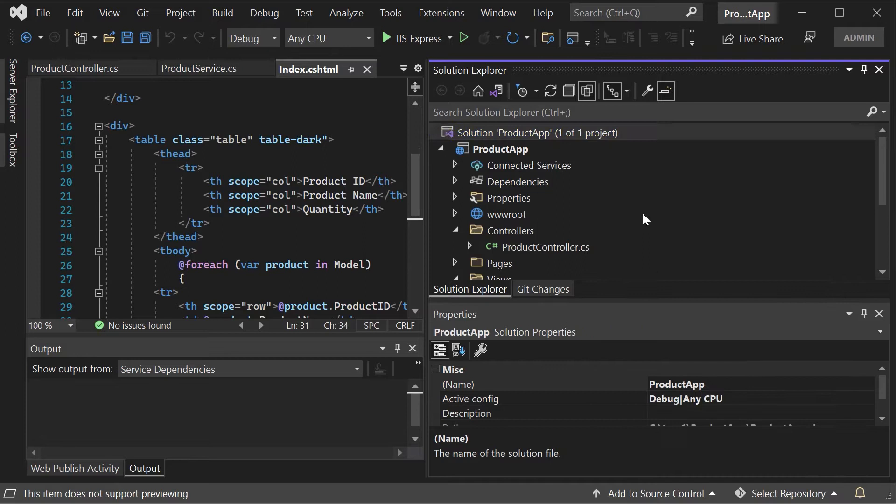
left_click(655, 493)
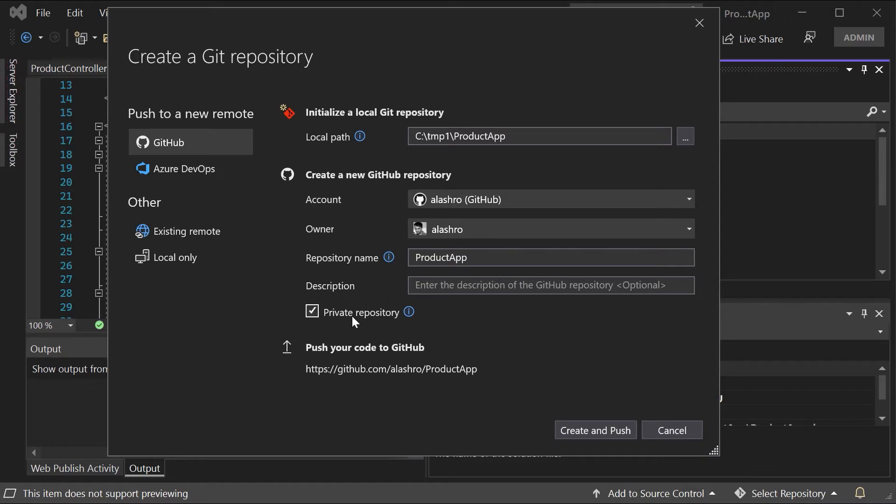
left_click(312, 312)
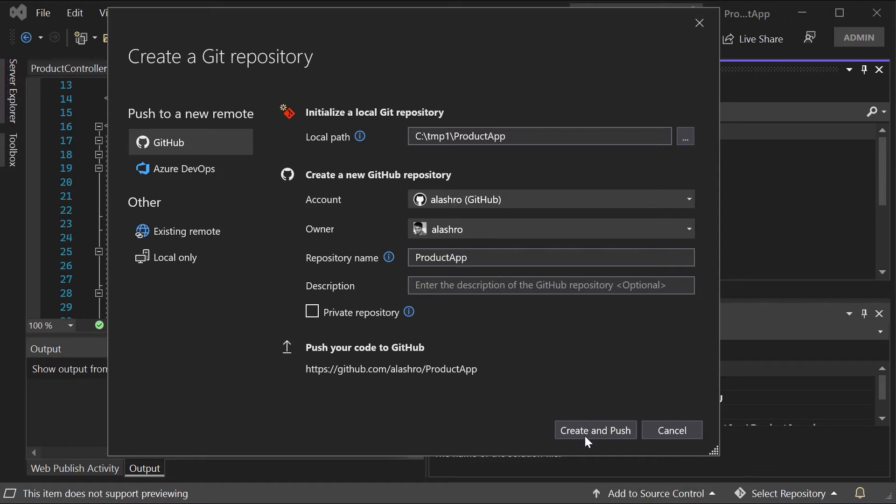
left_click(595, 430)
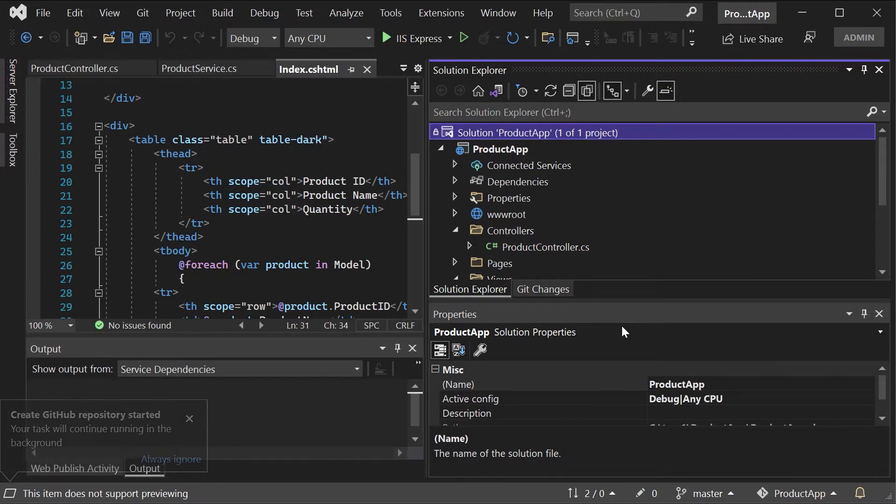
left_click(190, 418)
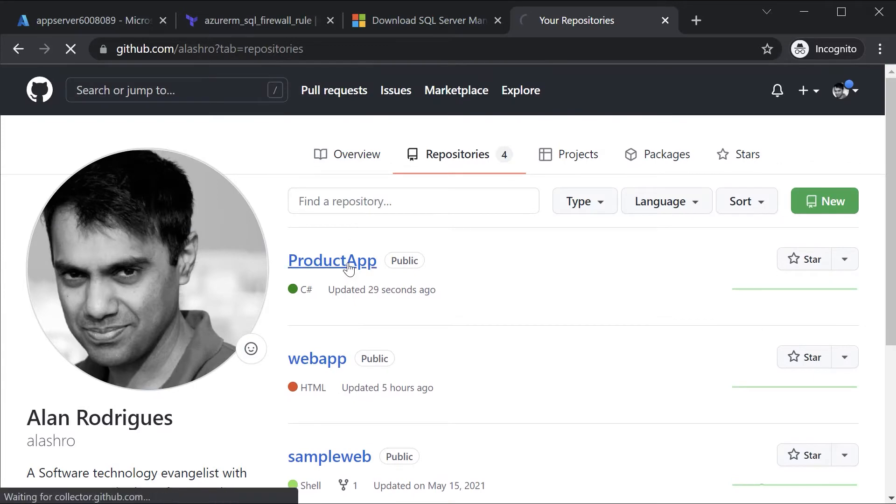
Browse into the ProductApp folder of the ProductApp repository on GitHub.
left_click(332, 260)
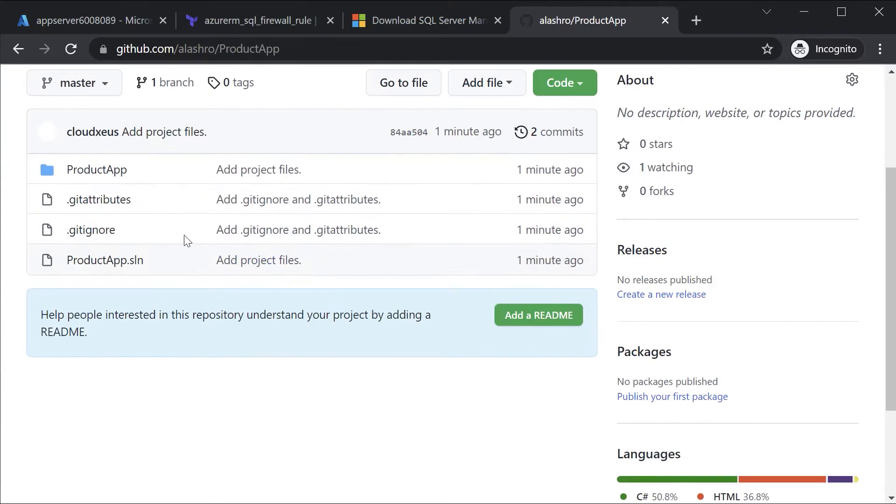
left_click(97, 169)
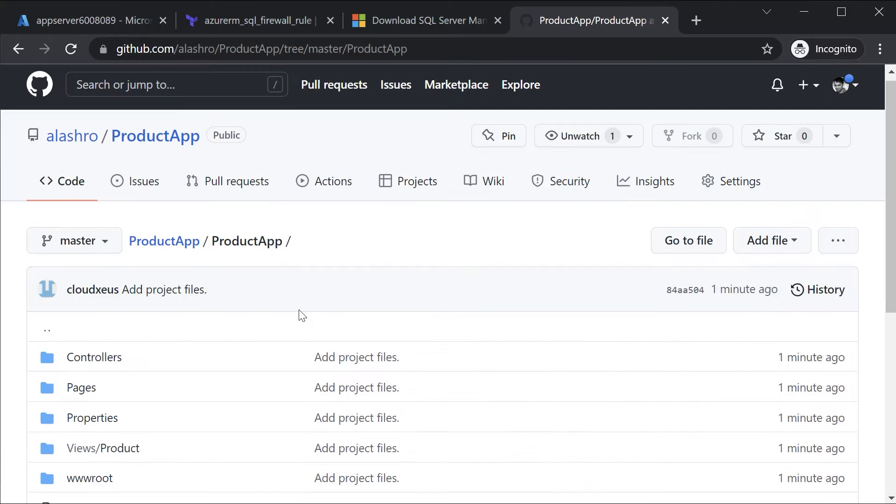
scroll("down", 3)
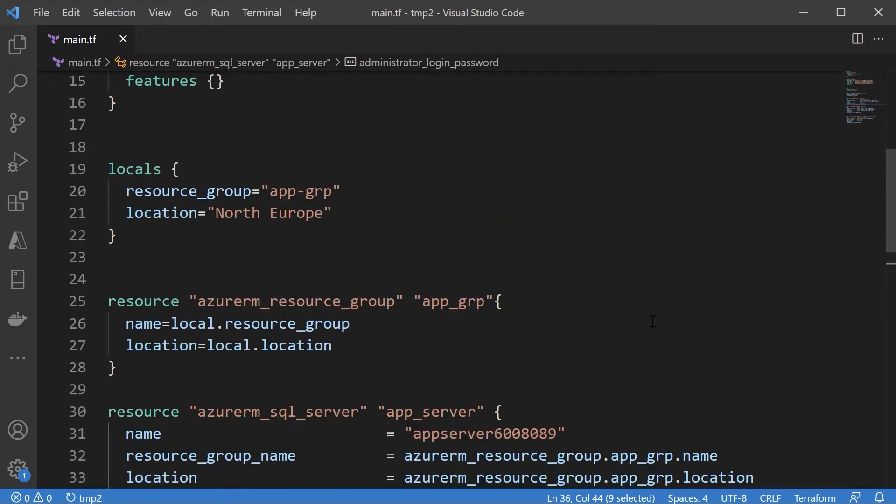
Append App Service plan and web app blocks with the GitHub repo_url to main.tf.
scroll("down", 3)
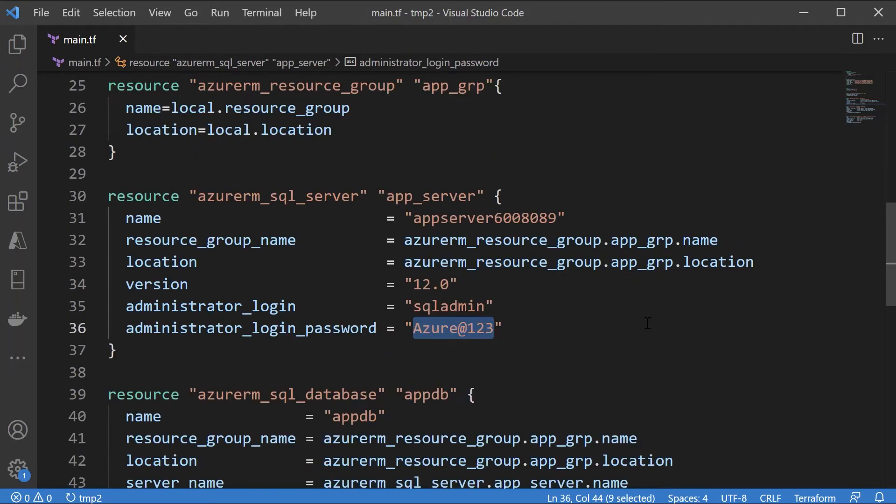
scroll("down", 3)
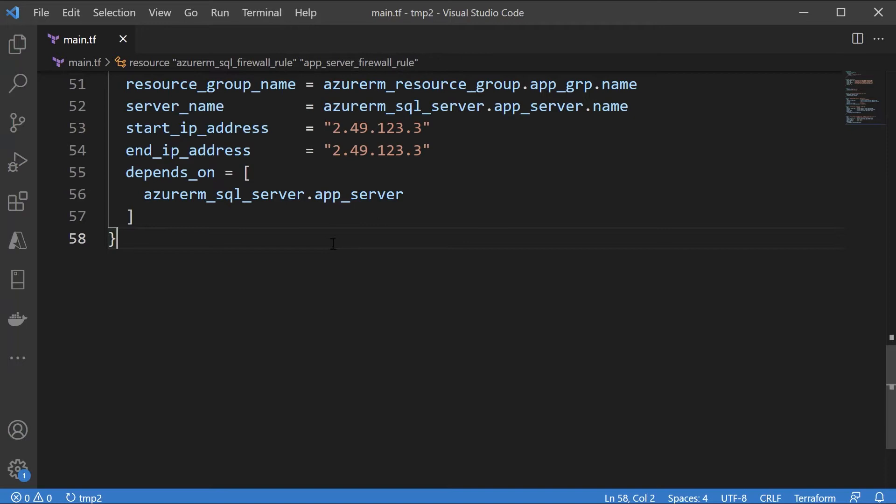
key("Enter")
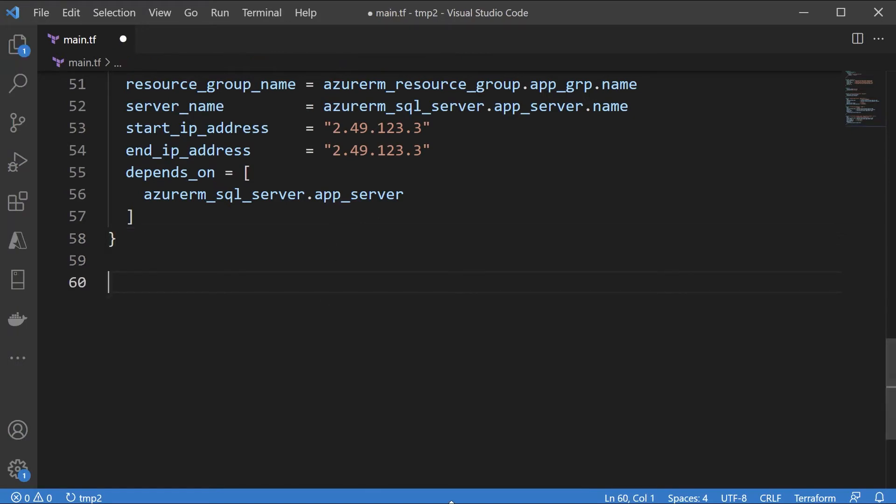
mouse_move(286, 283)
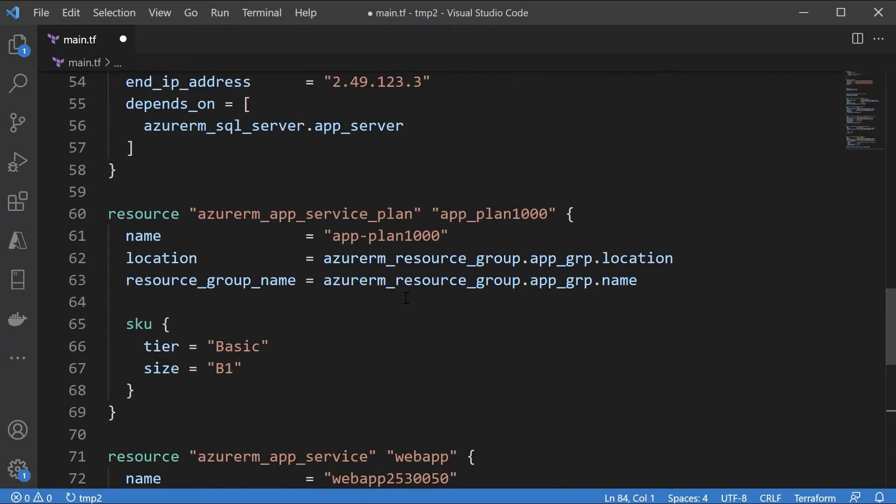
mouse_move(463, 257)
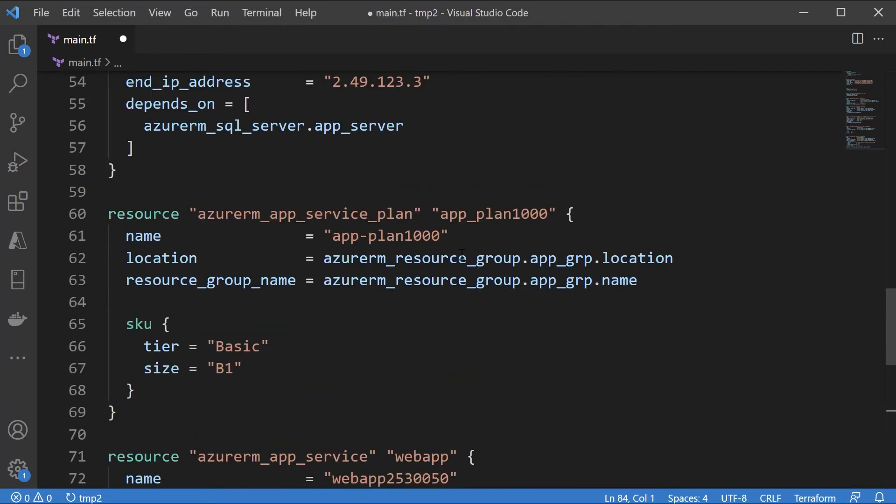
double_click(306, 214)
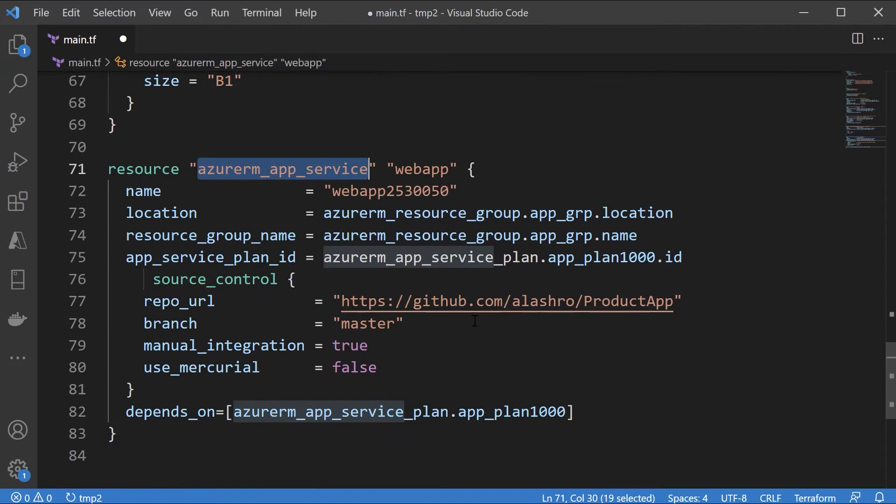
left_click_drag(457, 301, 673, 301)
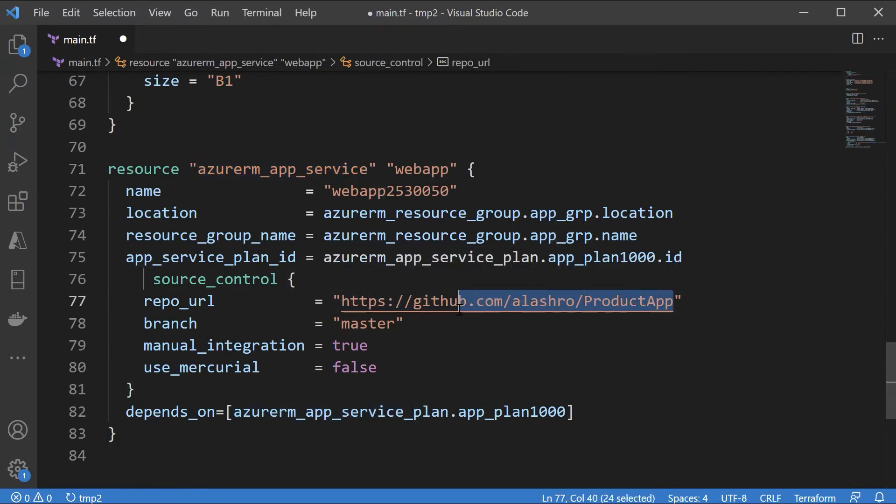
left_click(617, 301)
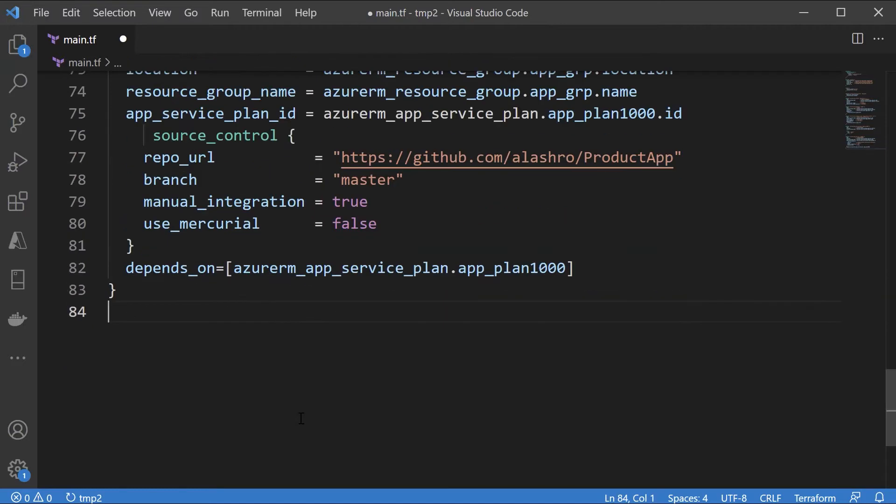
key("Enter")
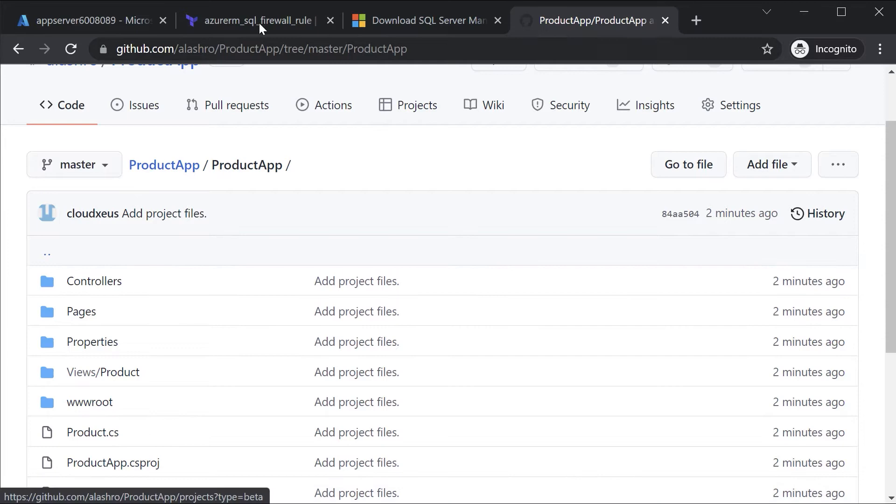
Show appserver6008089's firewall settings, toggling Allow Azure services to Yes and back to No.
left_click(88, 20)
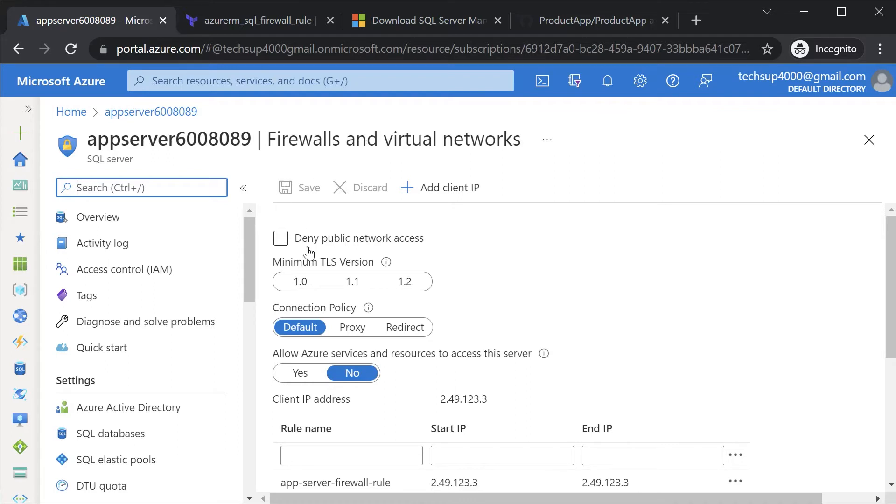
mouse_move(281, 363)
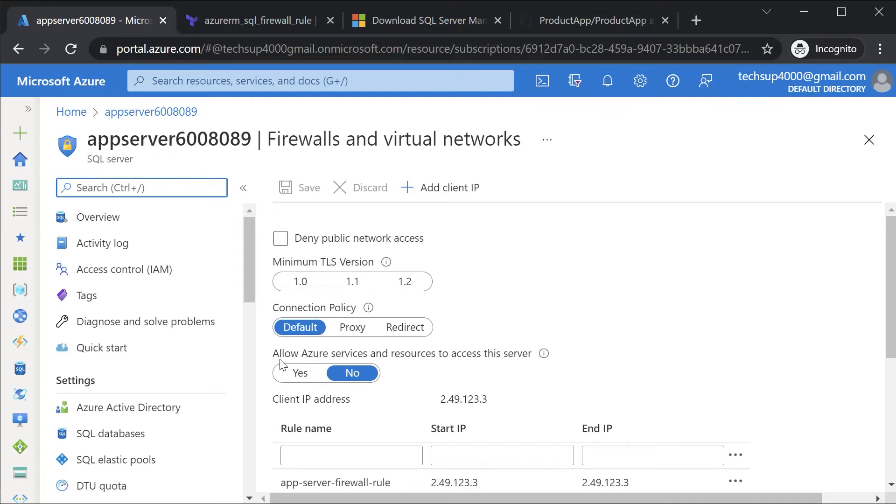
mouse_move(454, 360)
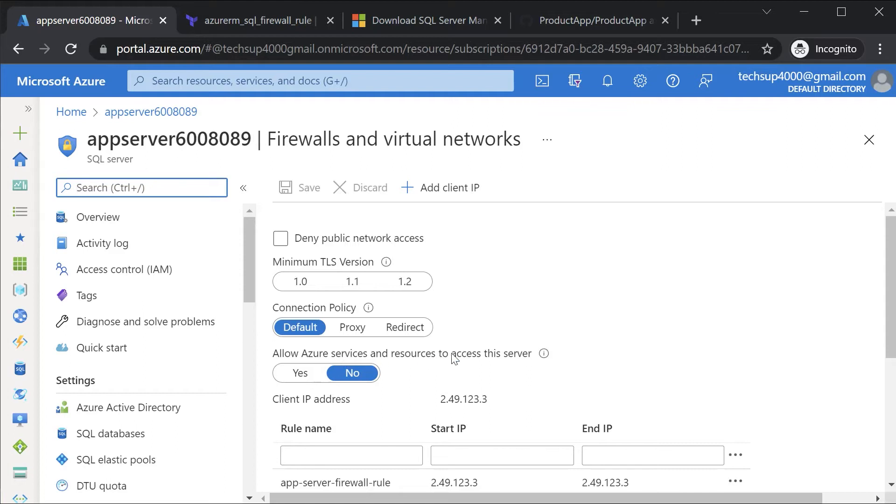
mouse_move(524, 364)
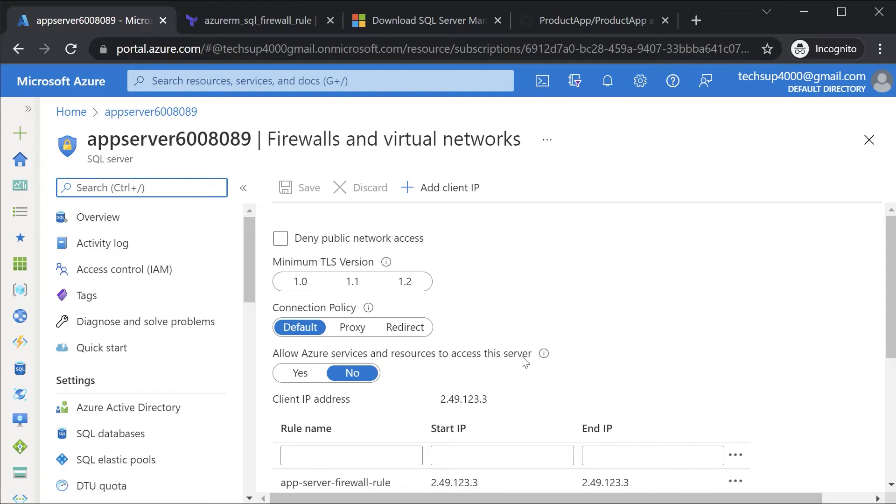
left_click(300, 373)
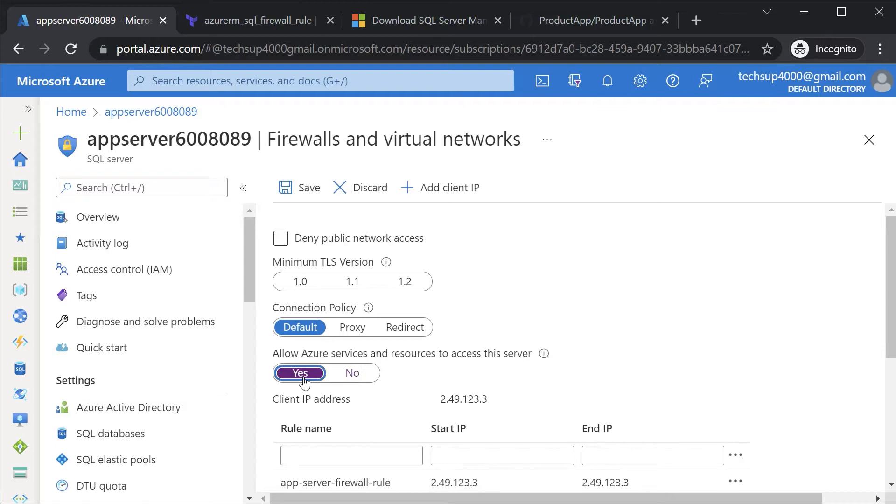
mouse_move(316, 387)
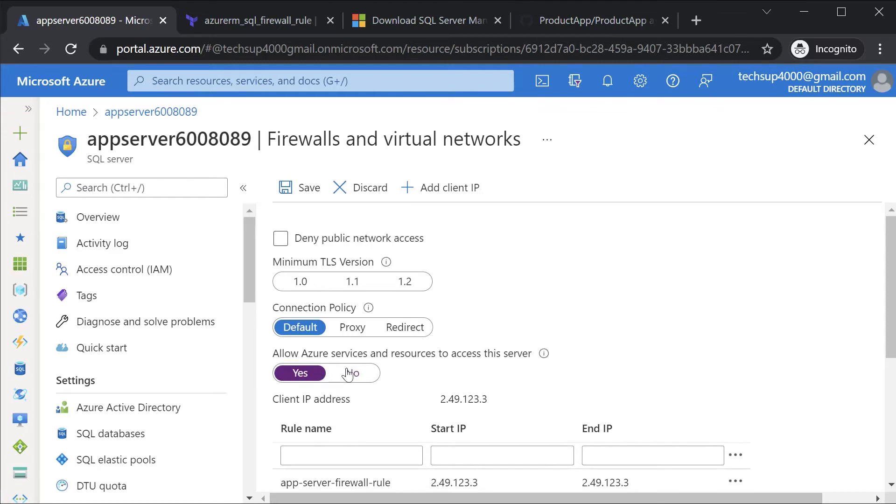
left_click(353, 373)
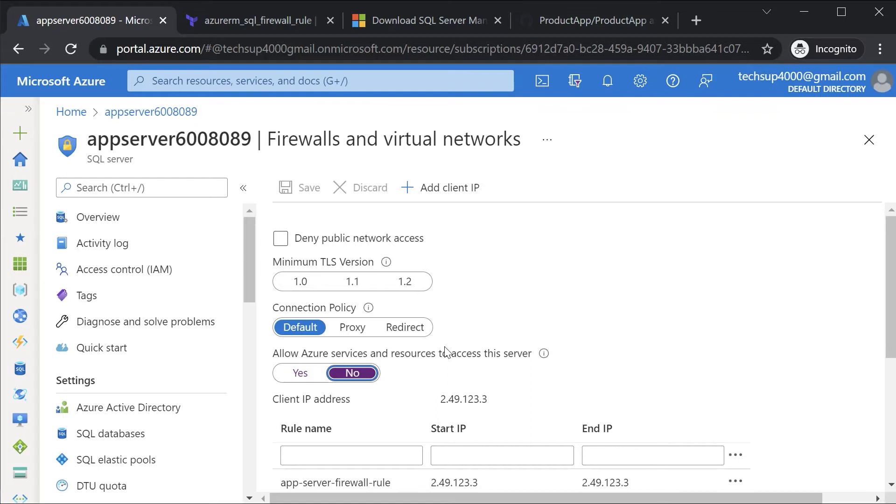
mouse_move(388, 492)
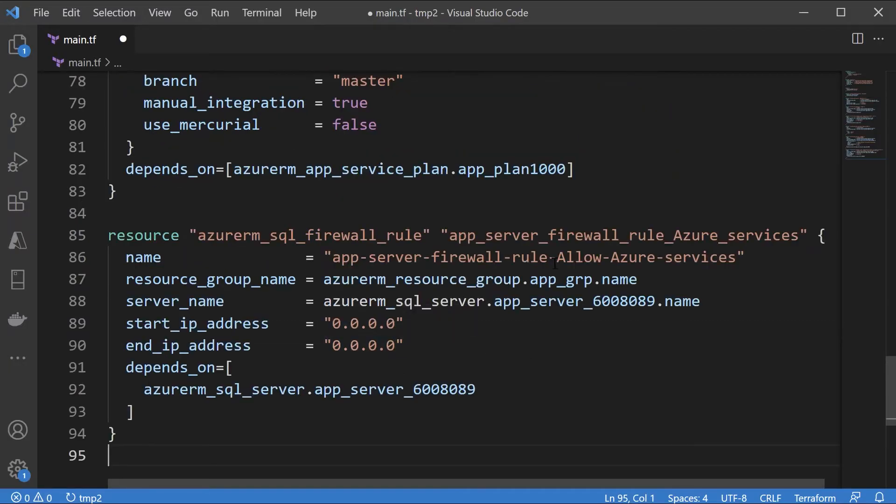
mouse_move(365, 329)
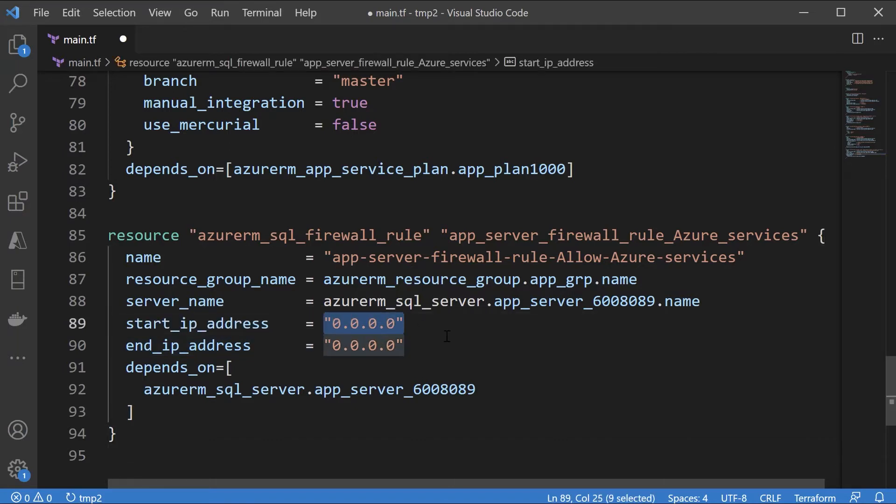
mouse_move(423, 339)
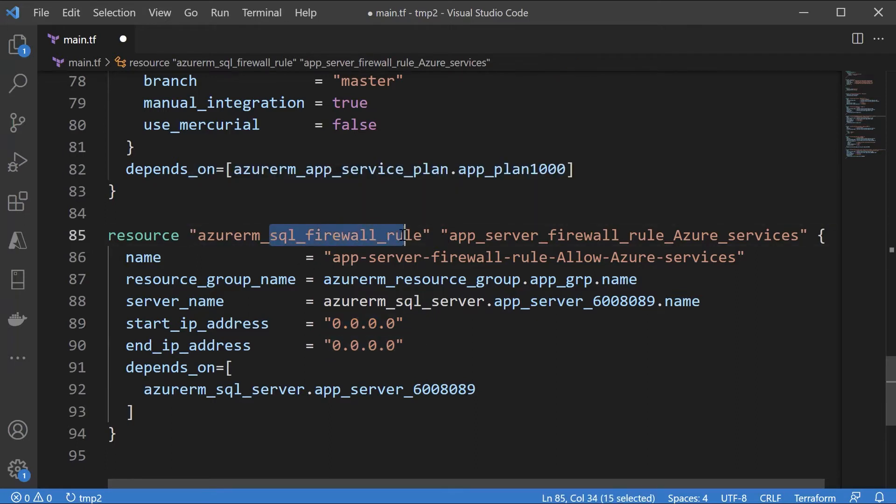
mouse_move(397, 235)
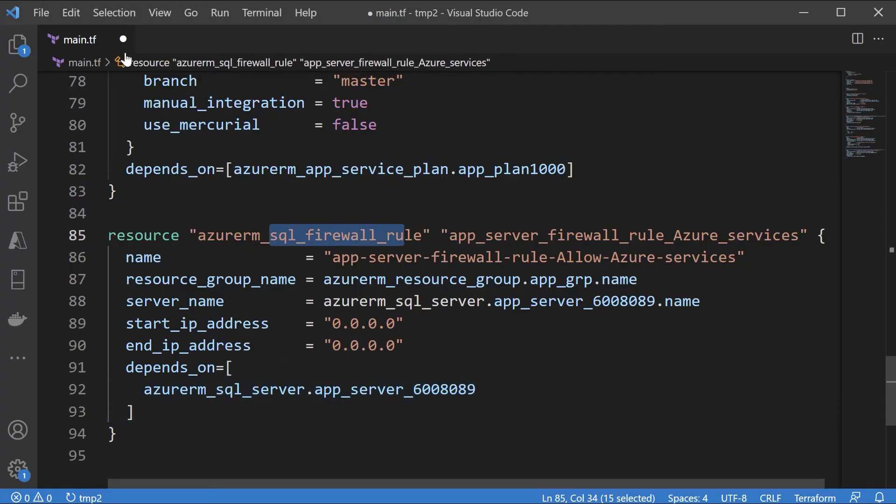
Save main.tf containing the 0.0.0.0 azurerm_sql_firewall_rule resource via File > Save.
left_click(41, 13)
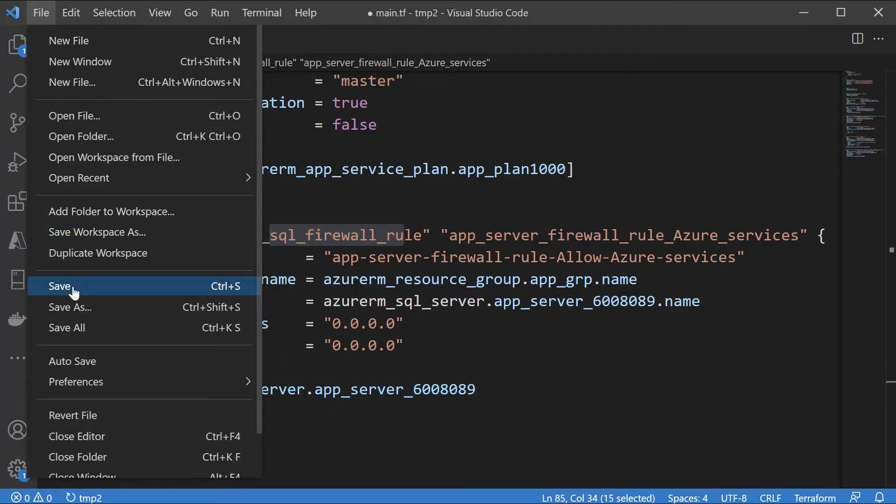
left_click(59, 286)
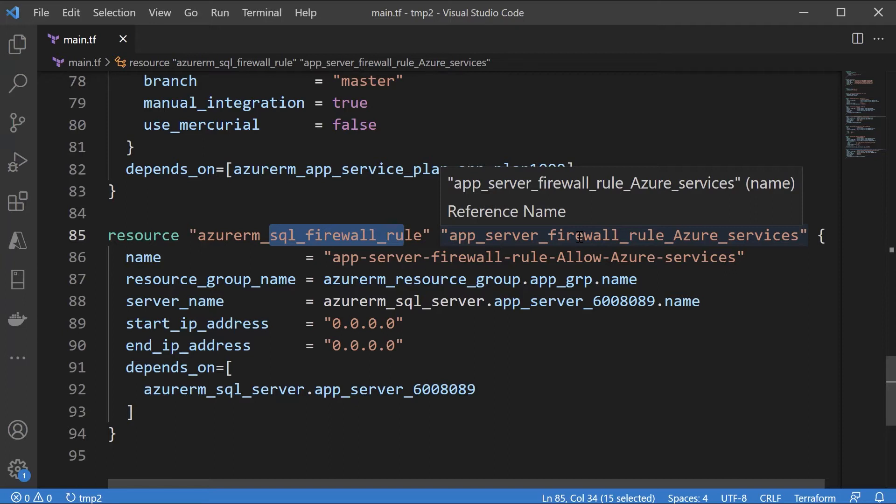
mouse_move(532, 373)
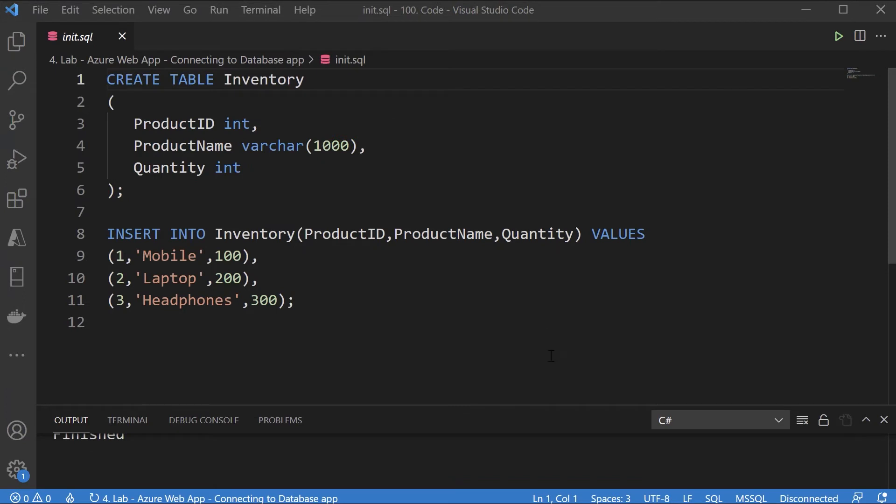
mouse_move(499, 318)
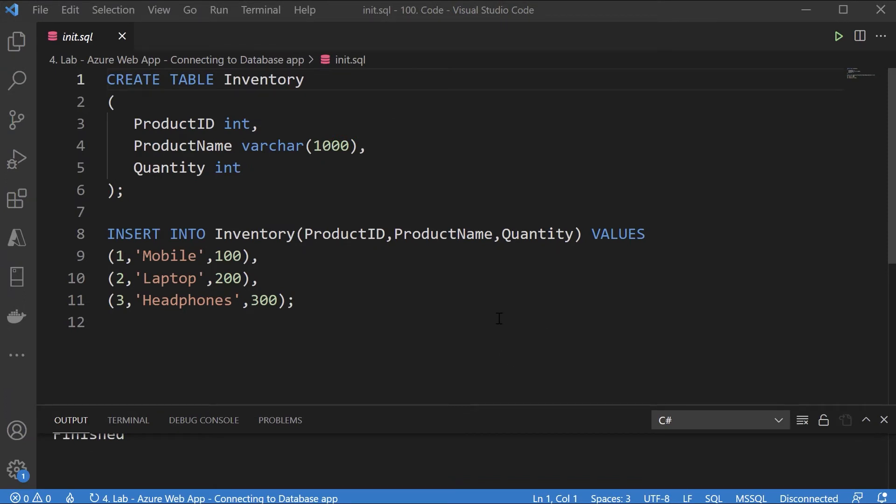
mouse_move(231, 195)
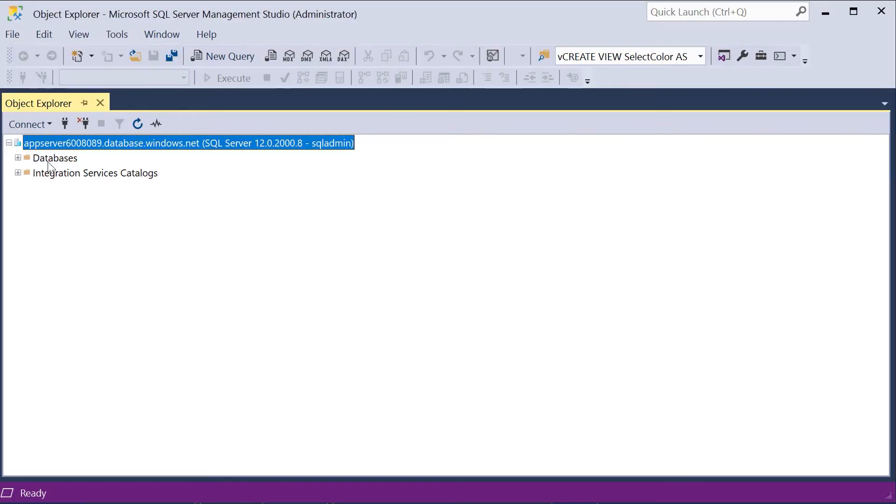
Start a new query on the appdb database and copy the init.sql script.
left_click(18, 158)
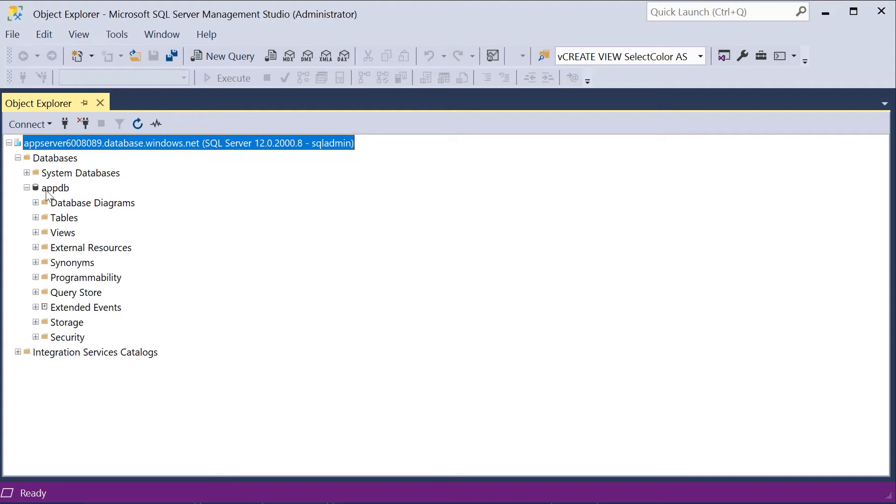
left_click(55, 188)
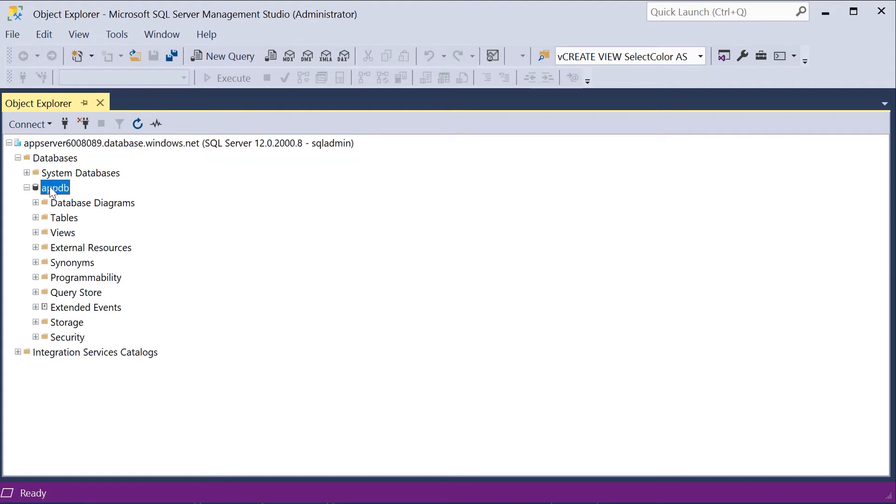
right_click(54, 188)
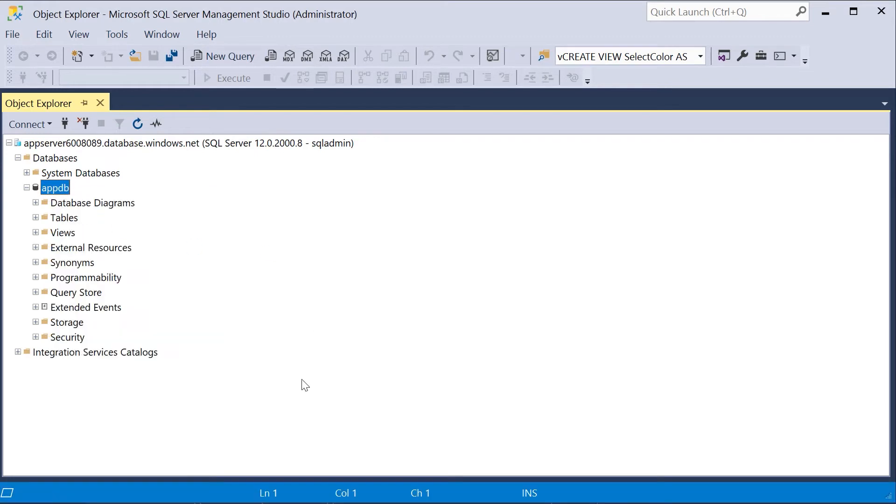
left_click(222, 55)
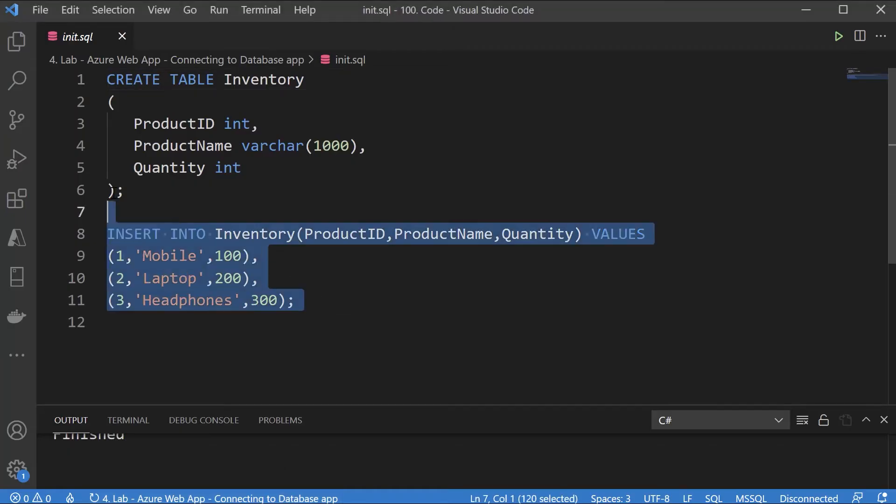
key("ctrl+a")
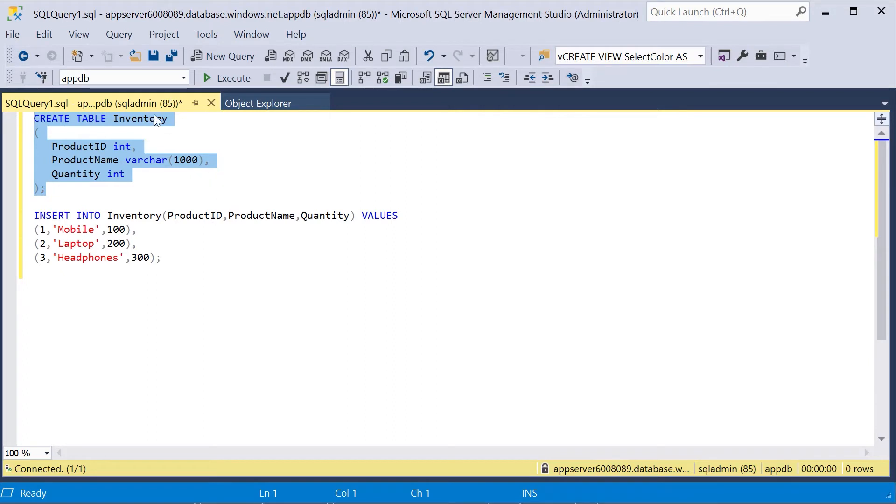
Paste and execute the script creating the Inventory table with three products.
left_click(150, 119)
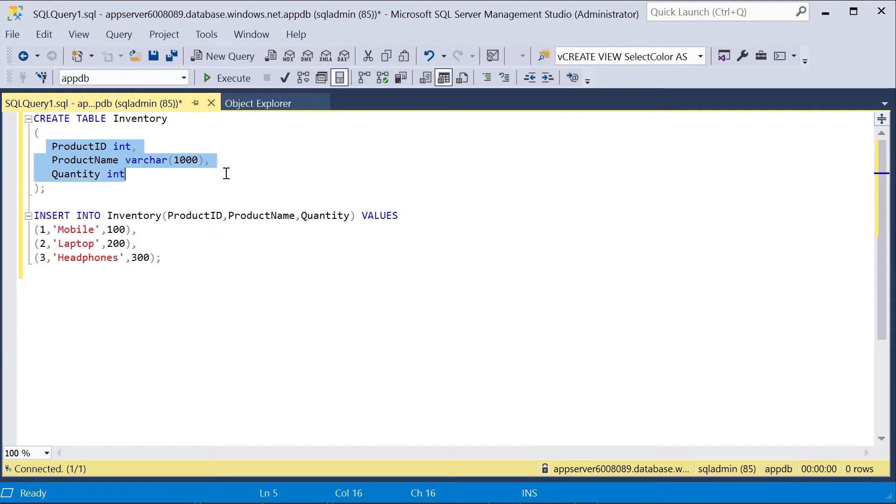
double_click(134, 216)
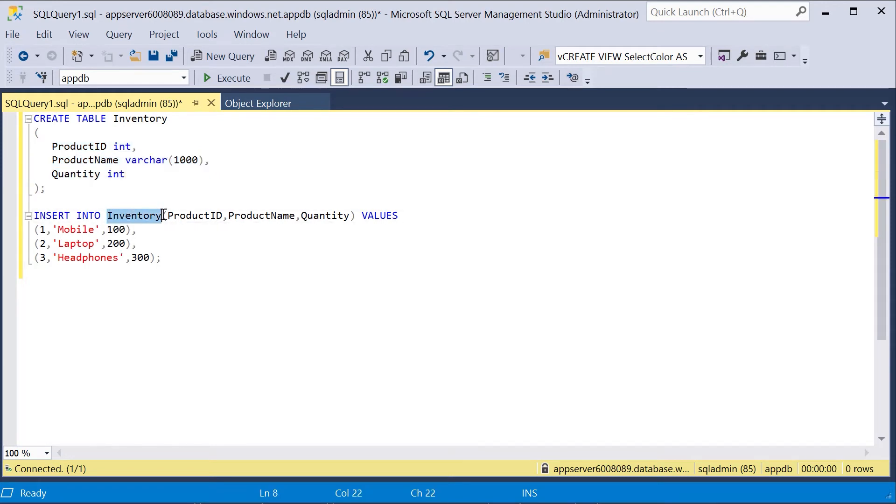
mouse_move(135, 216)
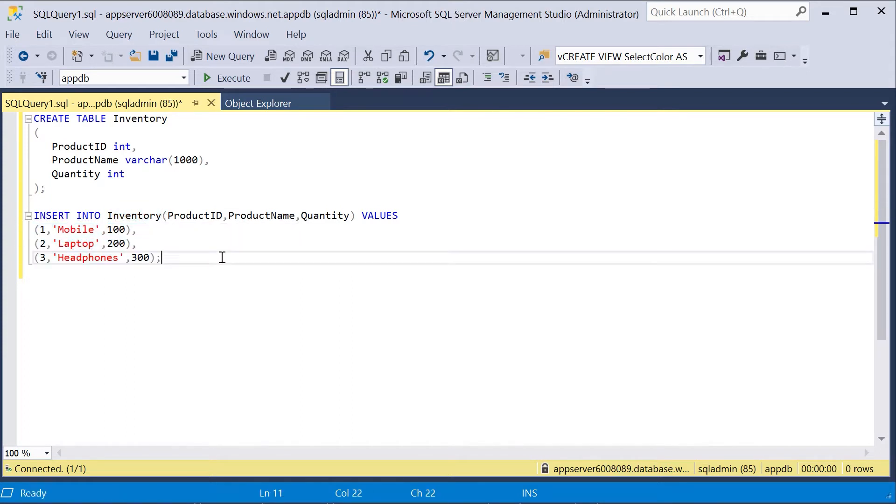
key("ctrl+a")
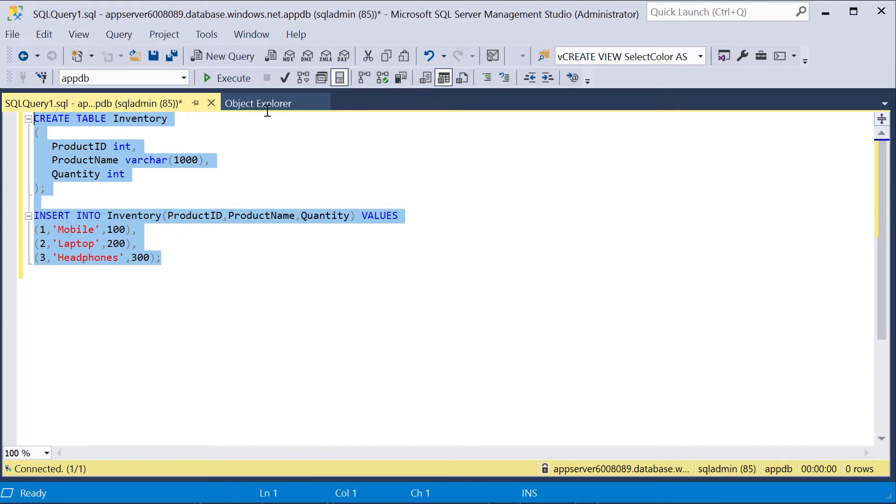
left_click(209, 78)
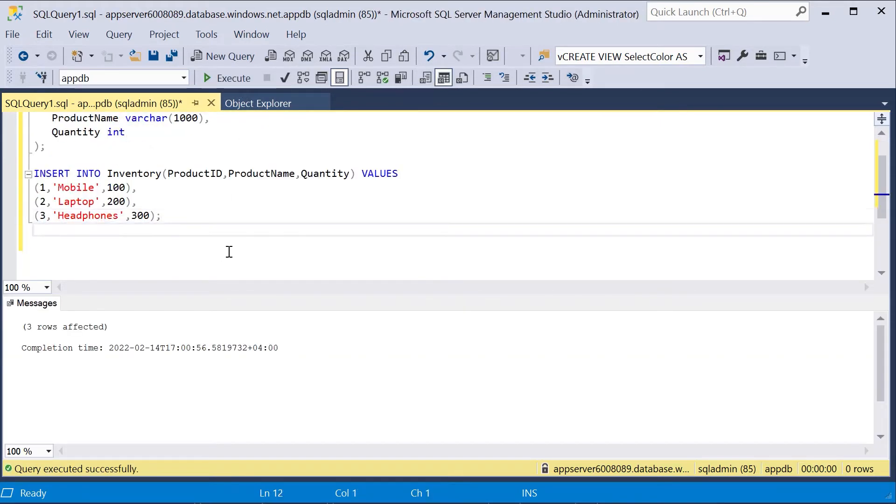
Run SELECT * FROM Inventory to list all rows.
type("SELECT")
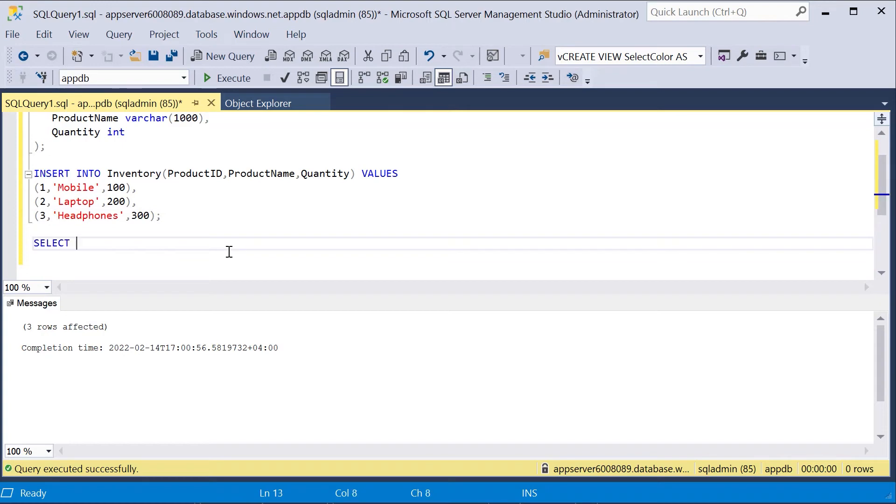
type("* FROM")
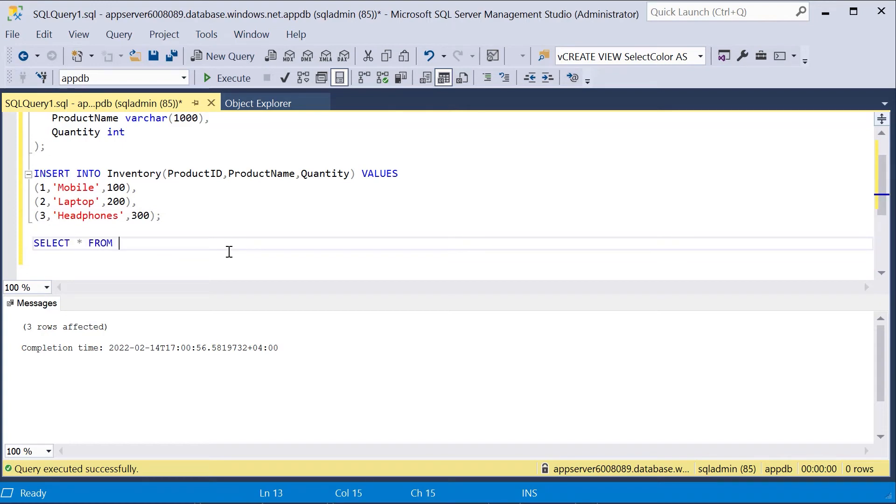
type("Inventory")
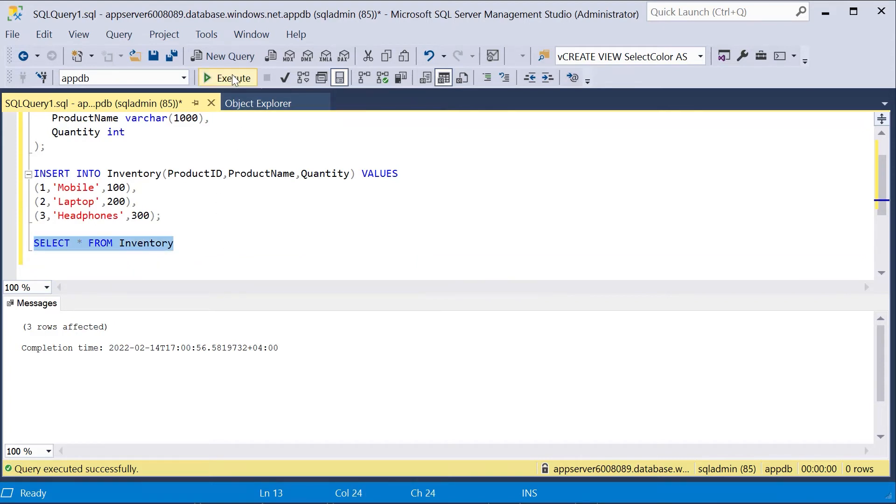
left_click(227, 78)
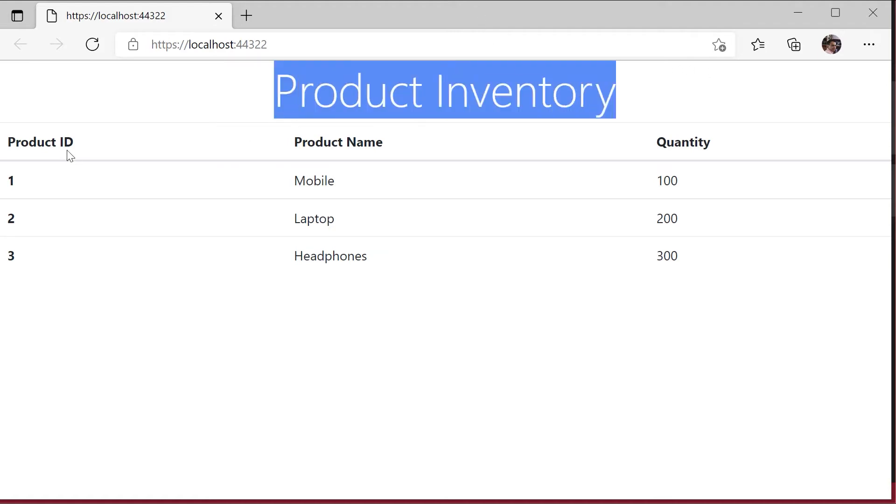
mouse_move(663, 146)
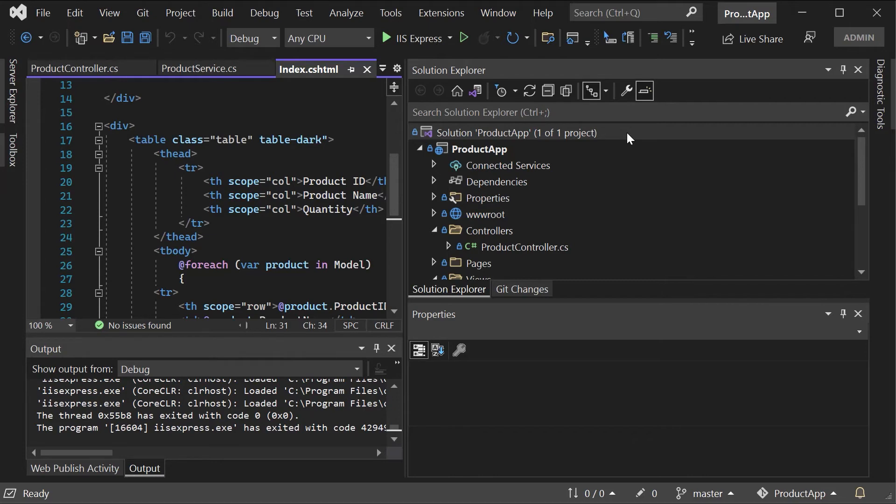
mouse_move(847, 169)
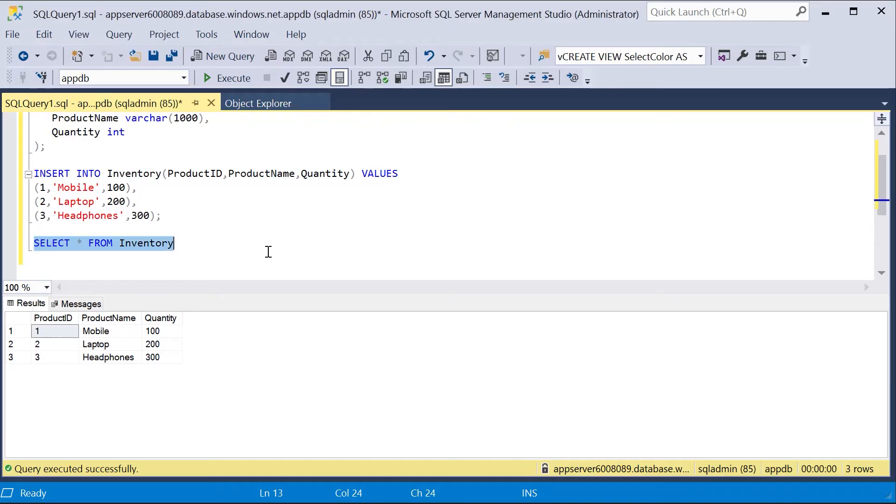
Add a DROP TABLE Inventory statement on a new line below the SELECT query.
type("DROP TABLE Inventory")
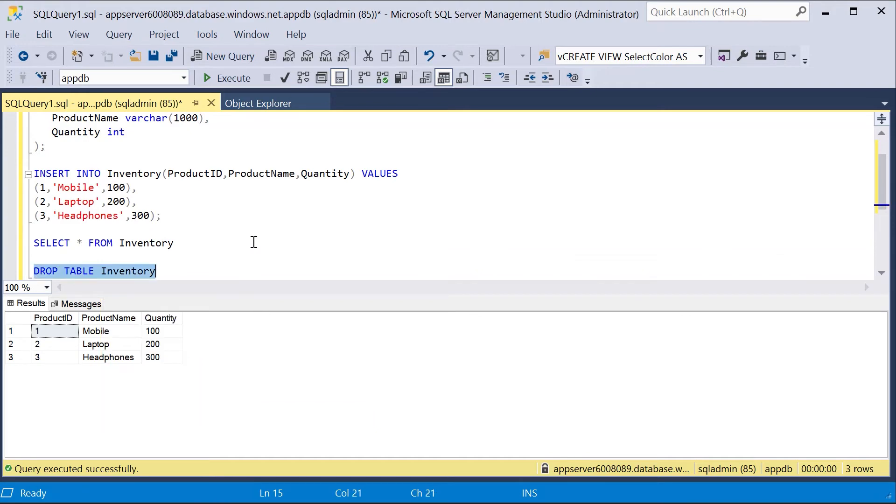
left_click(207, 77)
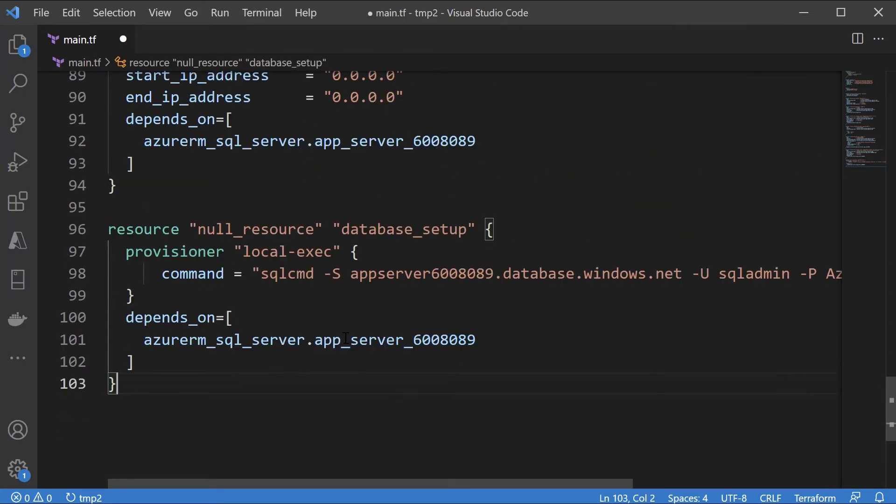
mouse_move(530, 408)
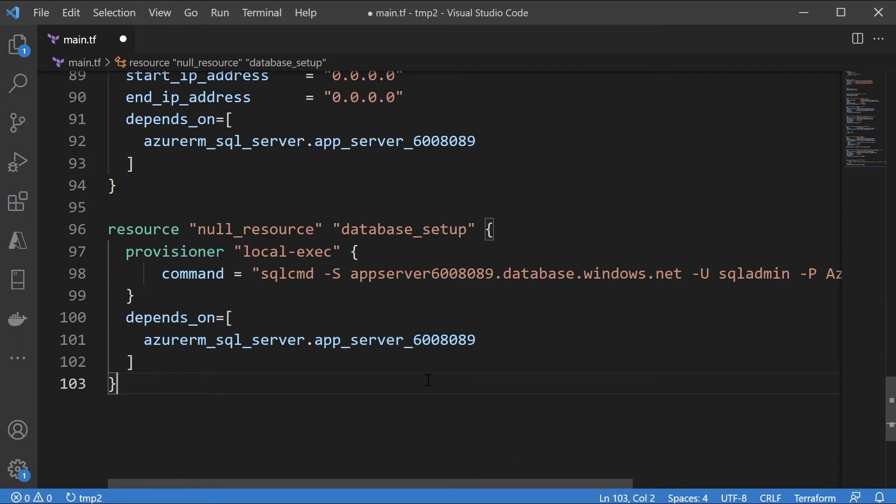
double_click(173, 252)
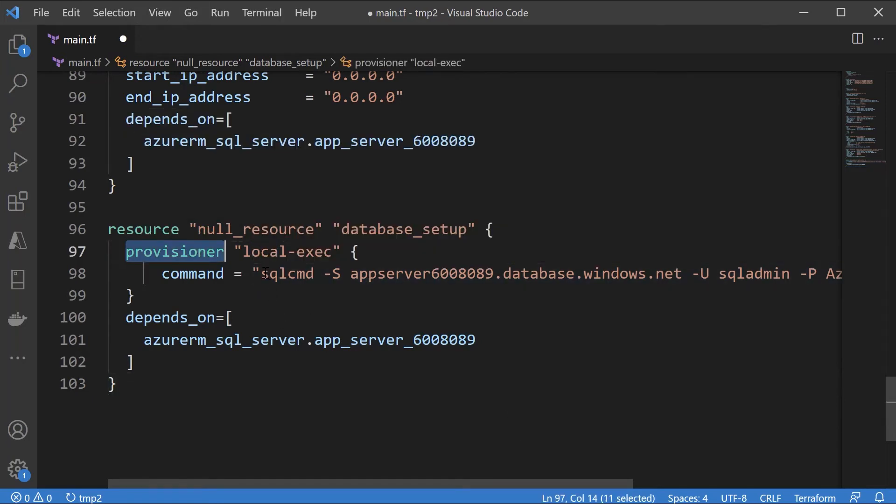
double_click(286, 251)
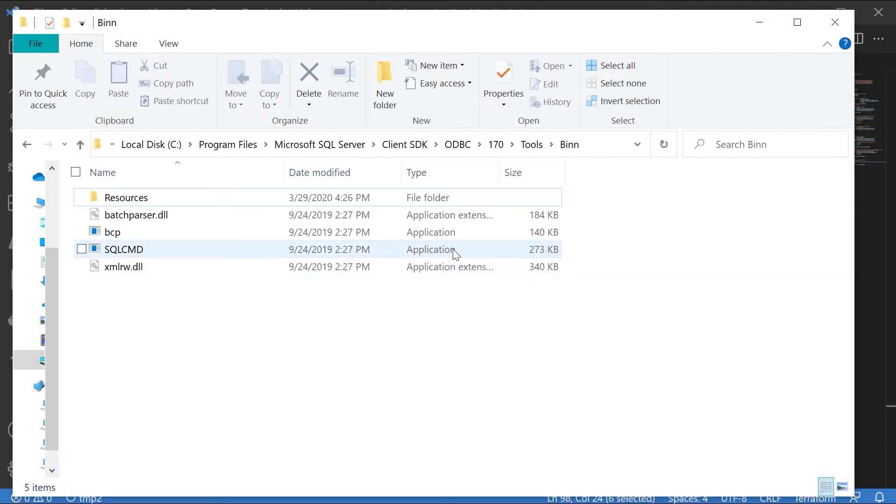
left_click(124, 250)
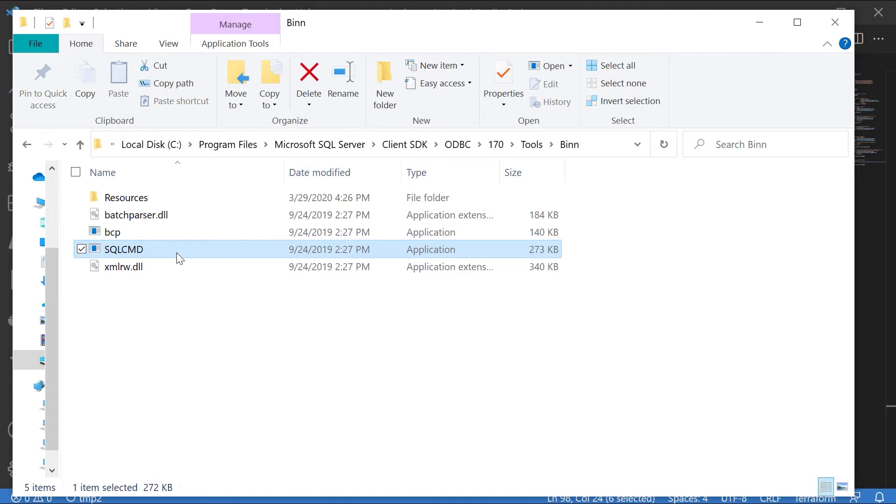
mouse_move(246, 151)
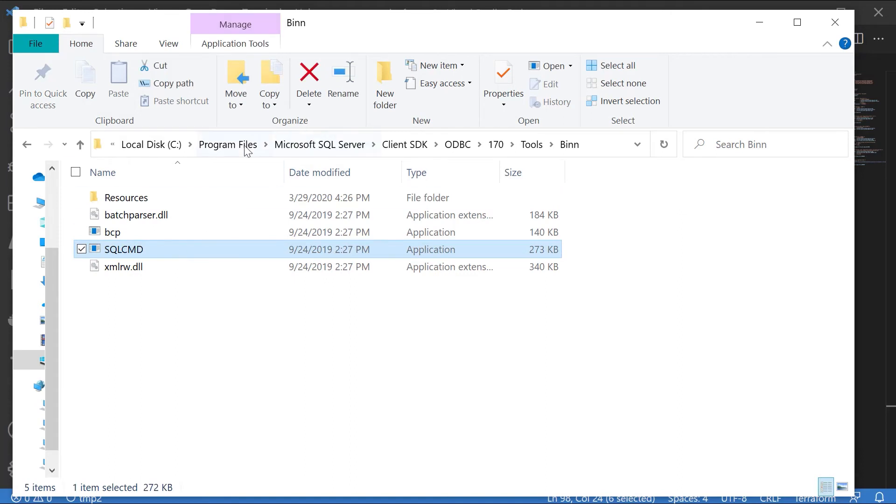
mouse_move(306, 146)
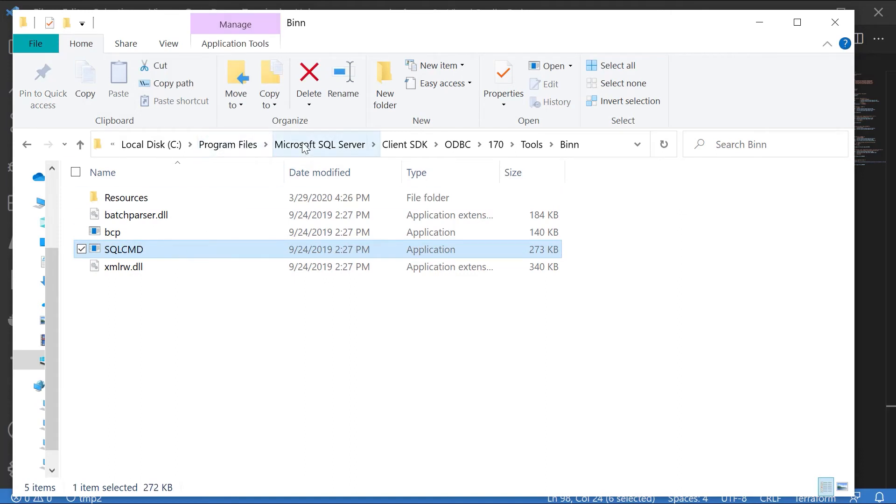
mouse_move(458, 149)
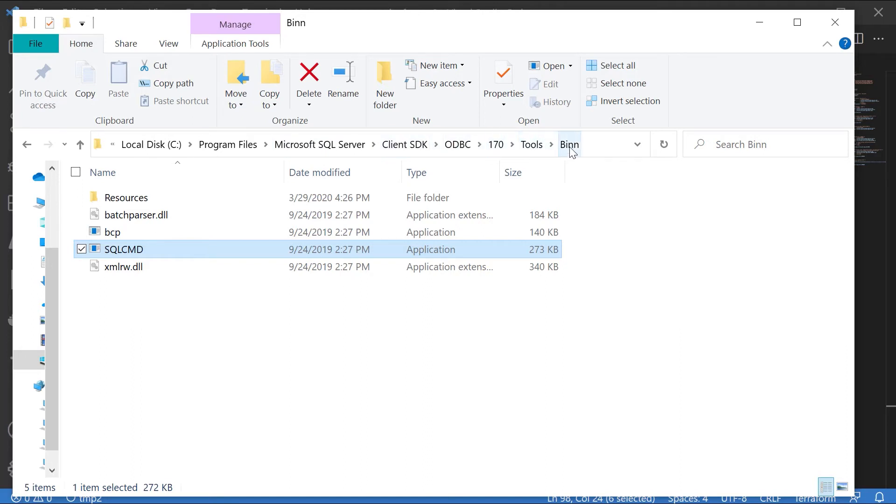
mouse_move(566, 154)
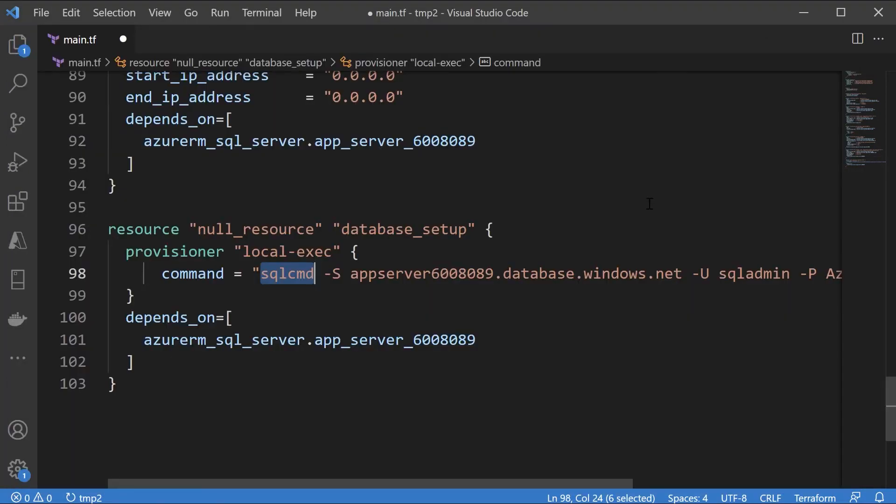
mouse_move(647, 200)
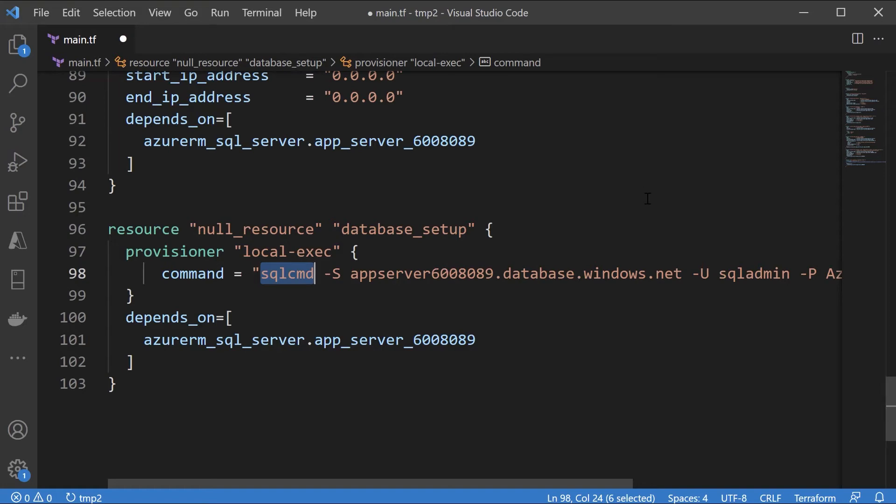
mouse_move(404, 288)
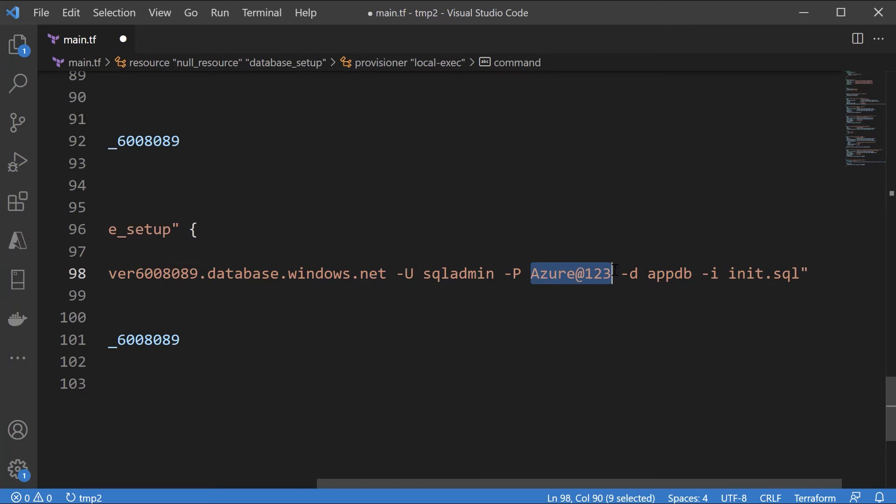
double_click(668, 274)
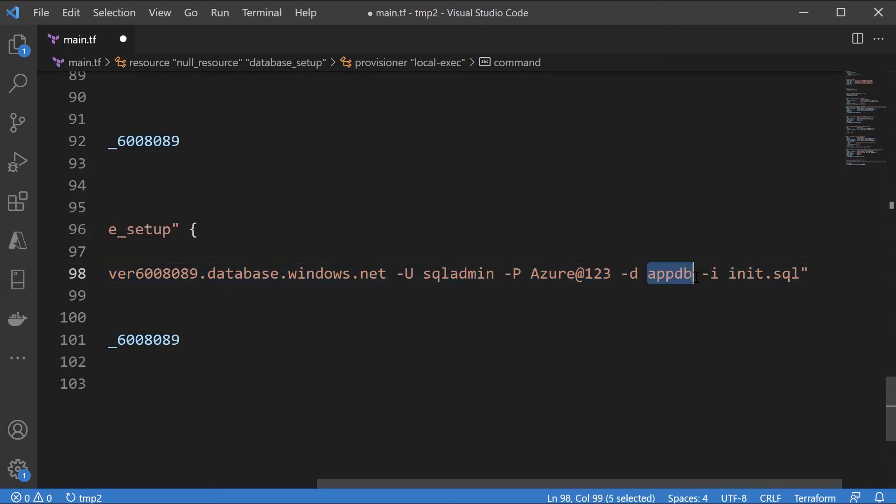
double_click(760, 274)
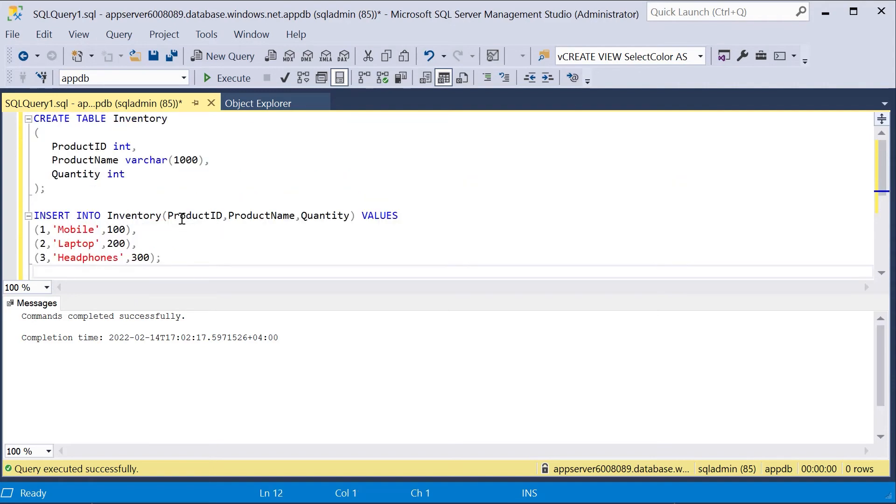
key("ctrl+a")
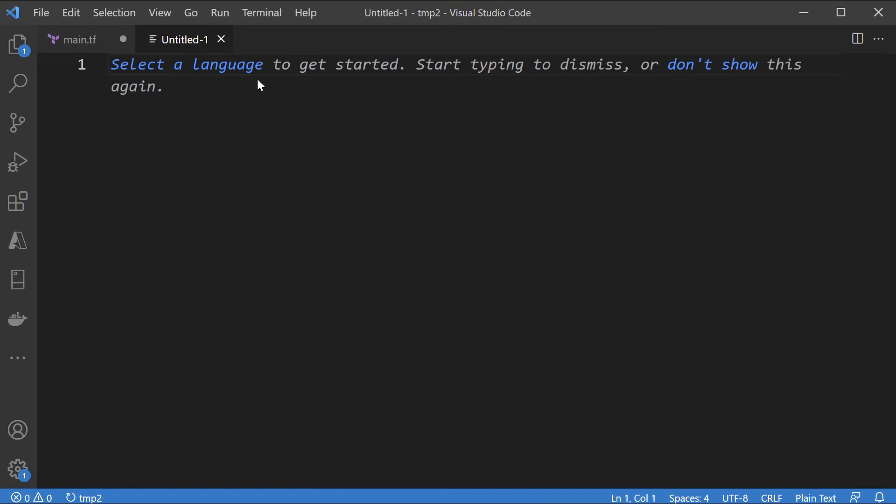
Save the Inventory create-and-insert script as a SQL file named init.sql in tmp2.
type("sql")
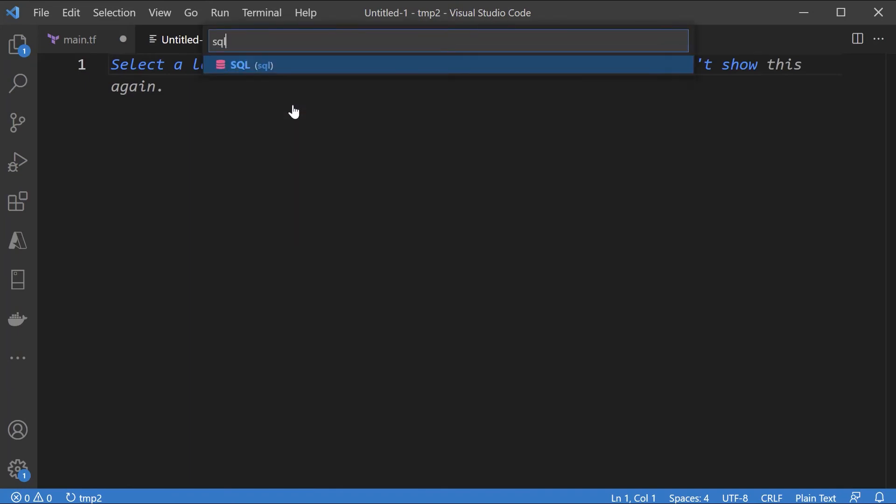
left_click(241, 64)
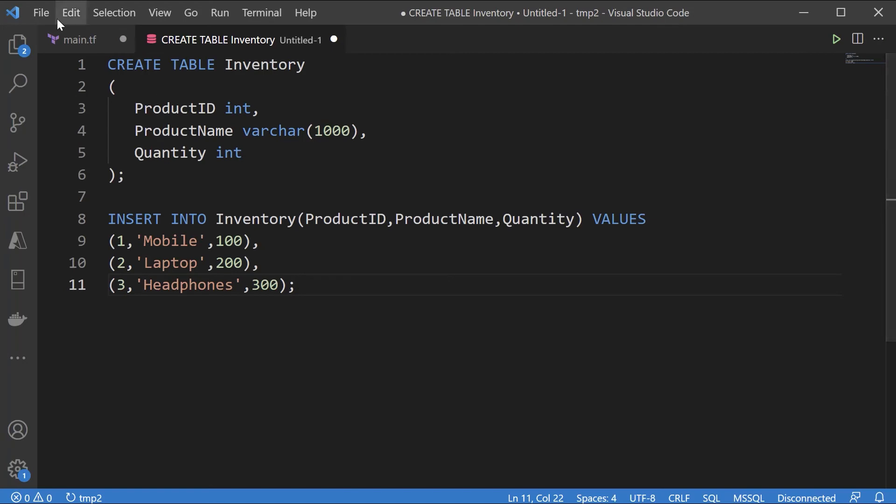
left_click(40, 13)
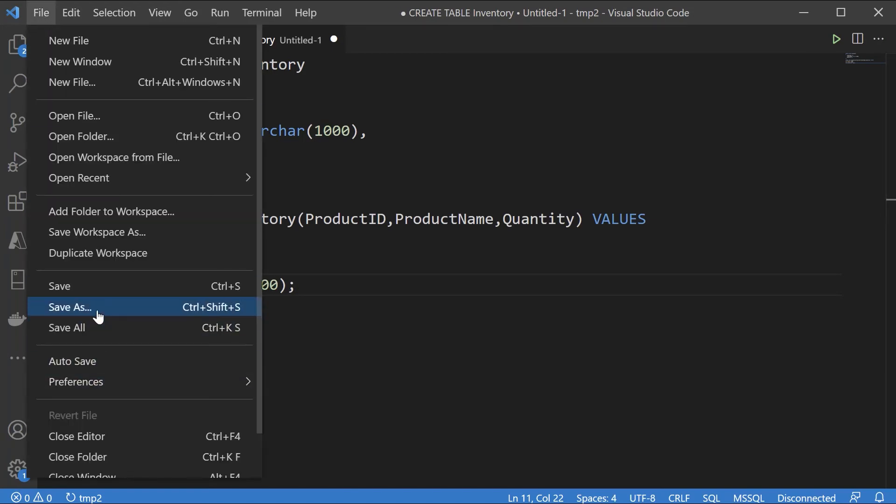
left_click(70, 307)
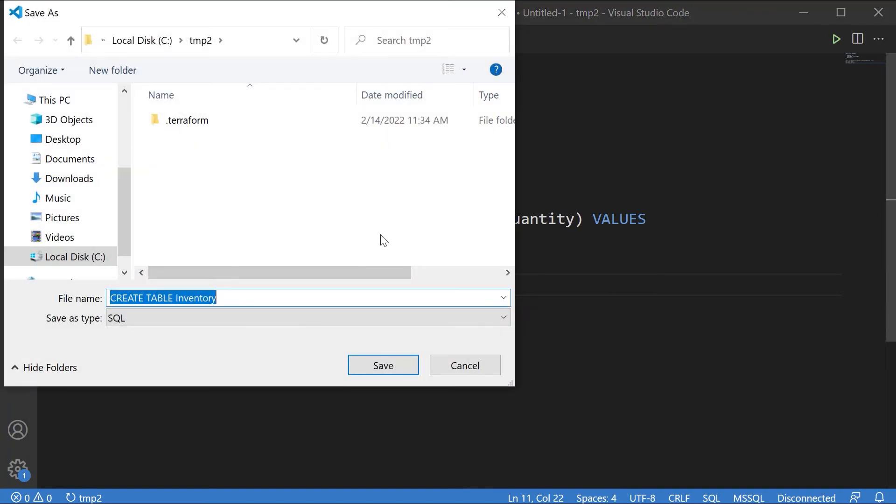
type("imi")
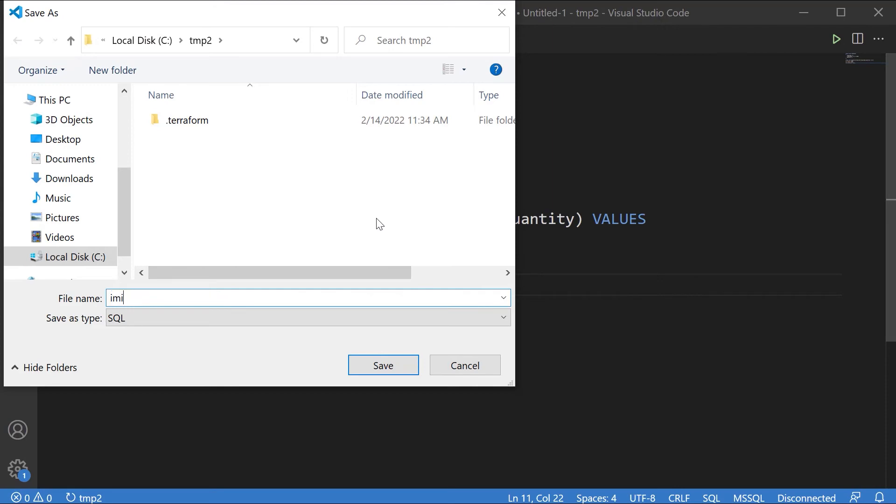
type("init")
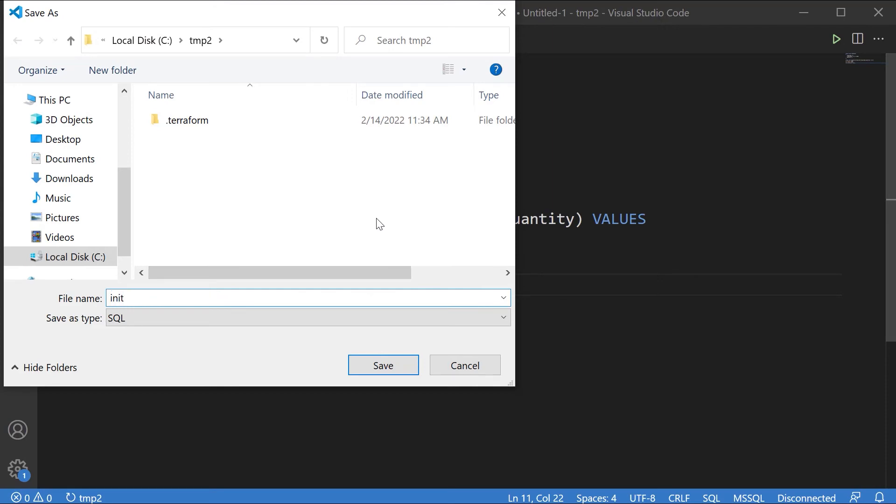
left_click(383, 365)
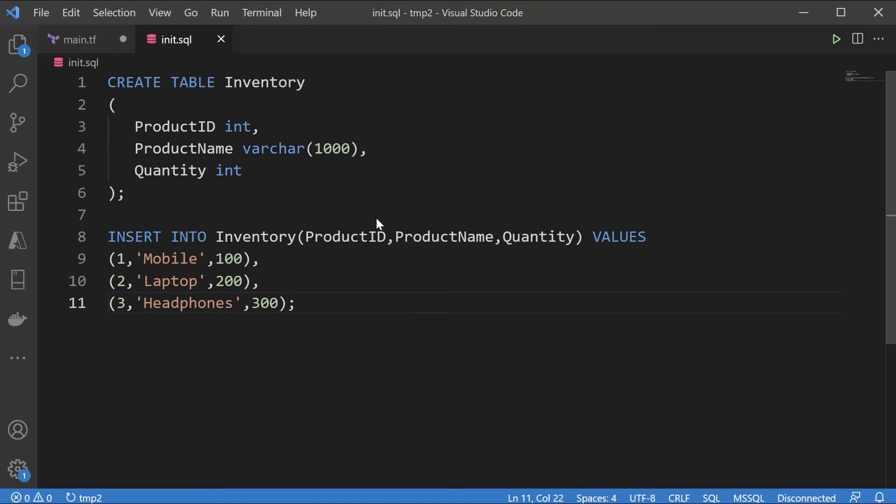
mouse_move(70, 50)
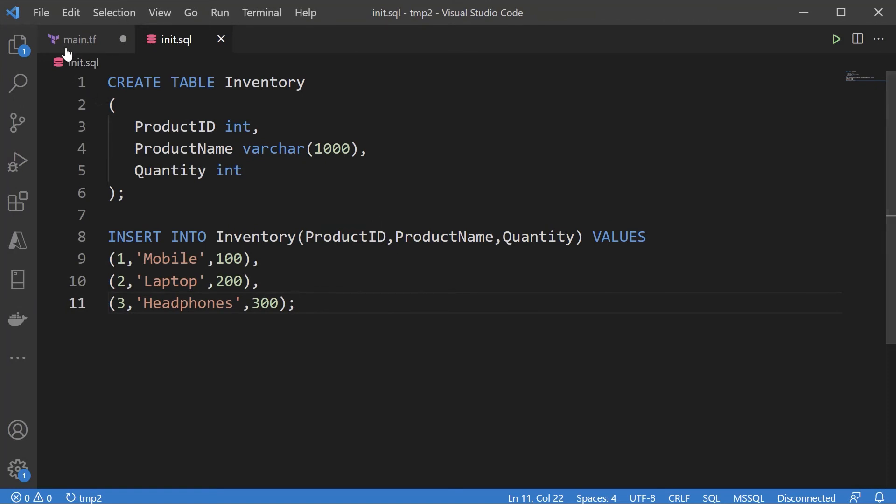
left_click(84, 40)
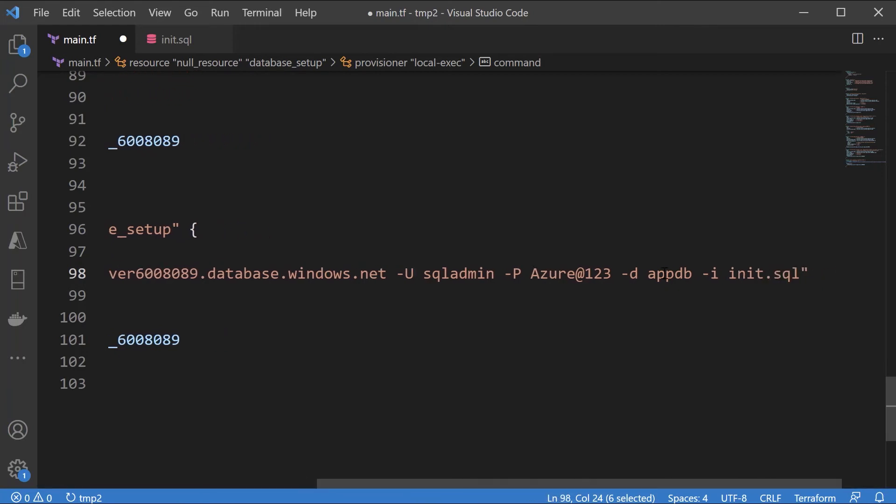
double_click(791, 274)
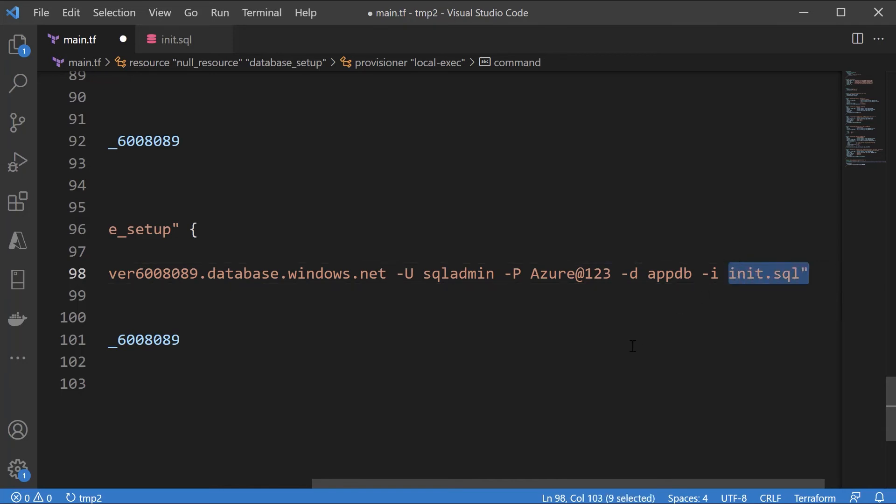
left_click(176, 40)
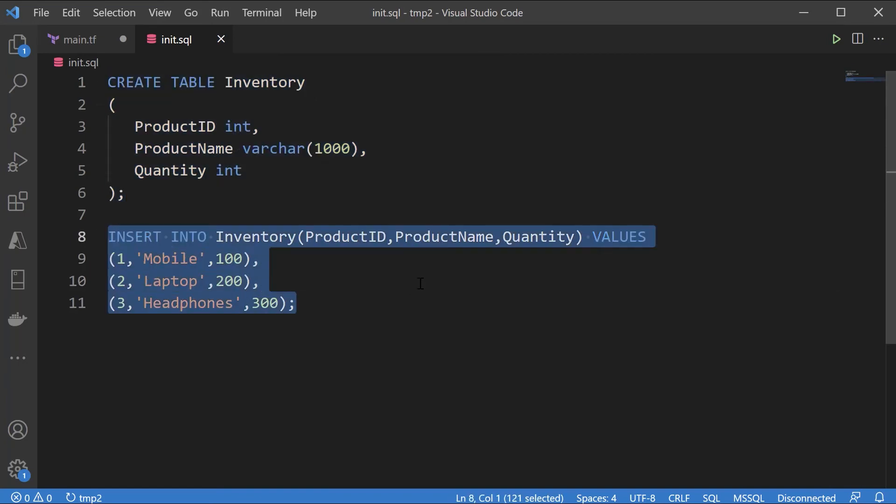
mouse_move(421, 276)
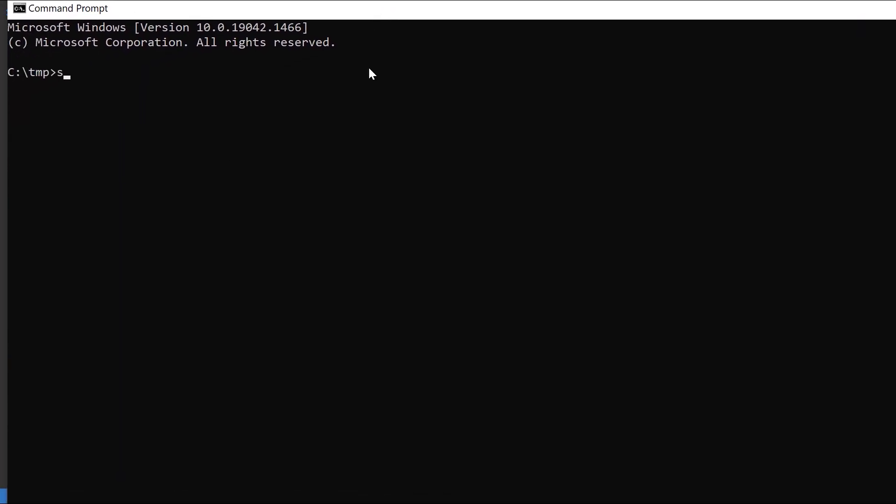
Enter sqlcmd at the C:\tmp command prompt.
type("qlcmd")
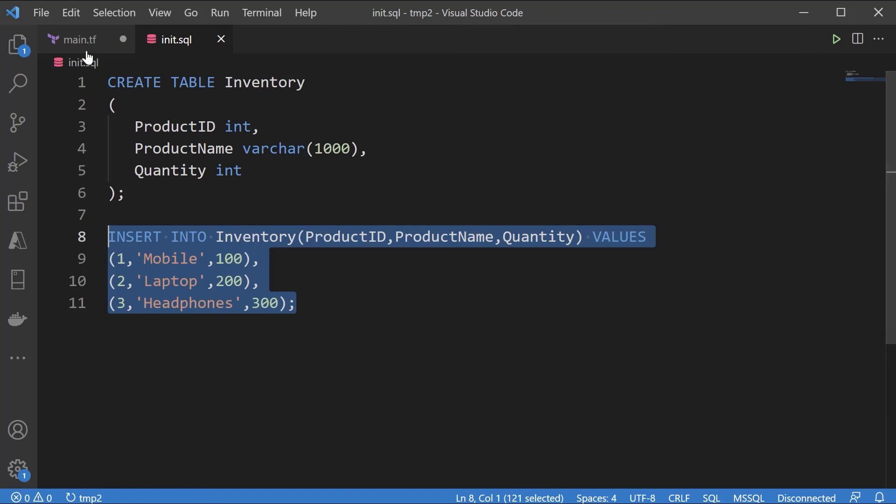
Run 'terraform plan -out main.tfplan', which reports undeclared app_server_6008089 resource errors.
left_click(82, 40)
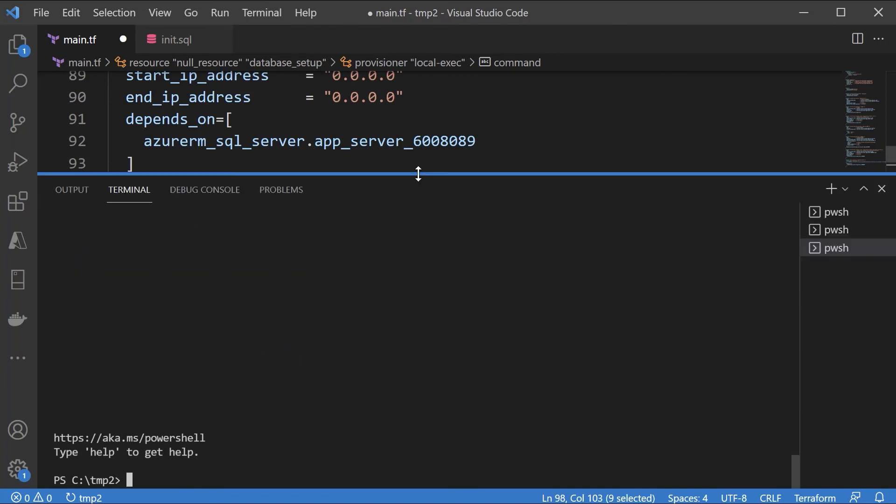
type("terraform plan -out main.tfplan")
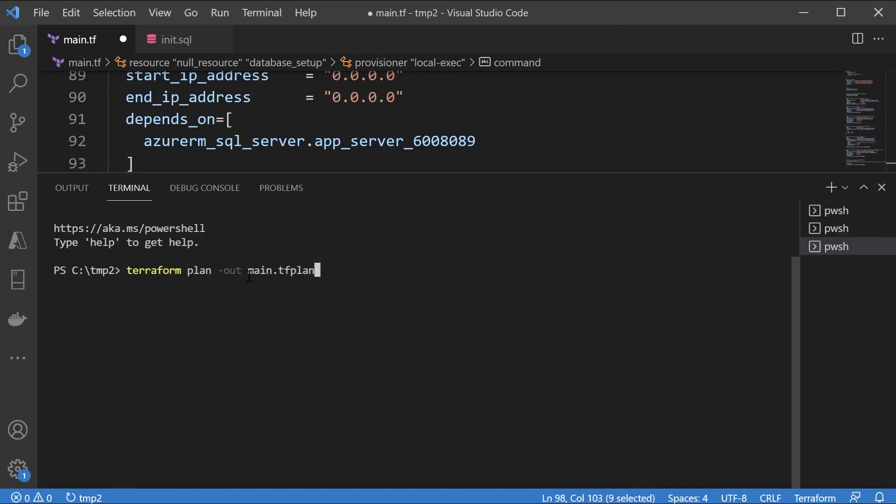
key("Enter")
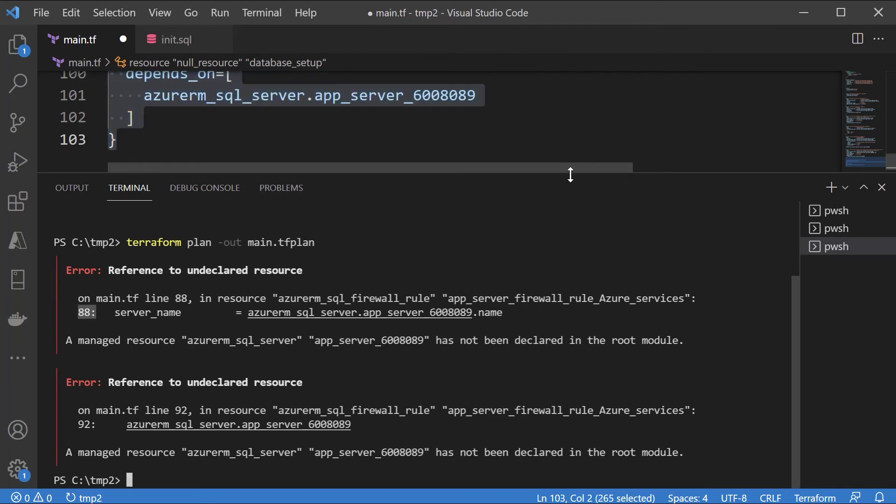
Replace the app_server_6008089 references on lines 88 and 92 with app_server.
left_click_drag(569, 174, 548, 293)
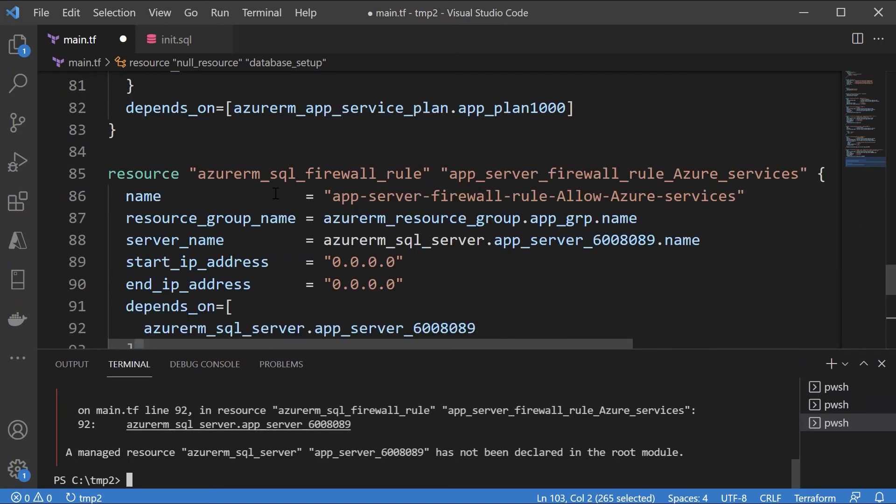
left_click(360, 240)
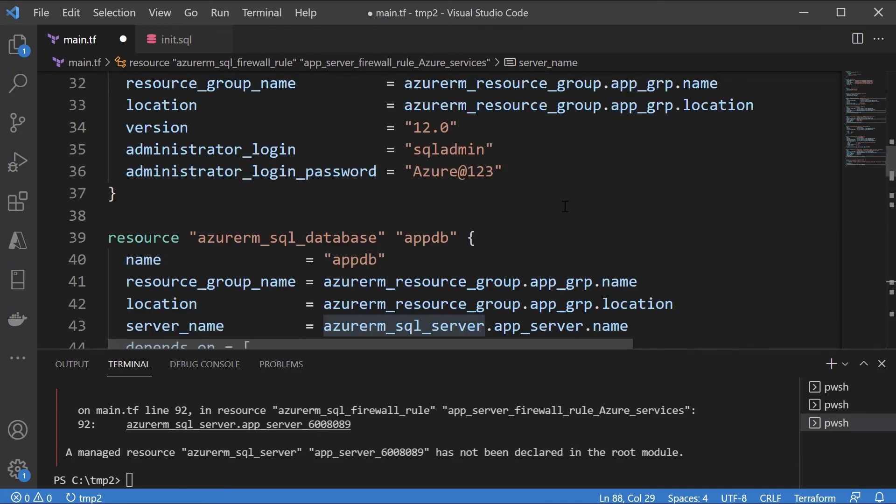
scroll("up", 3)
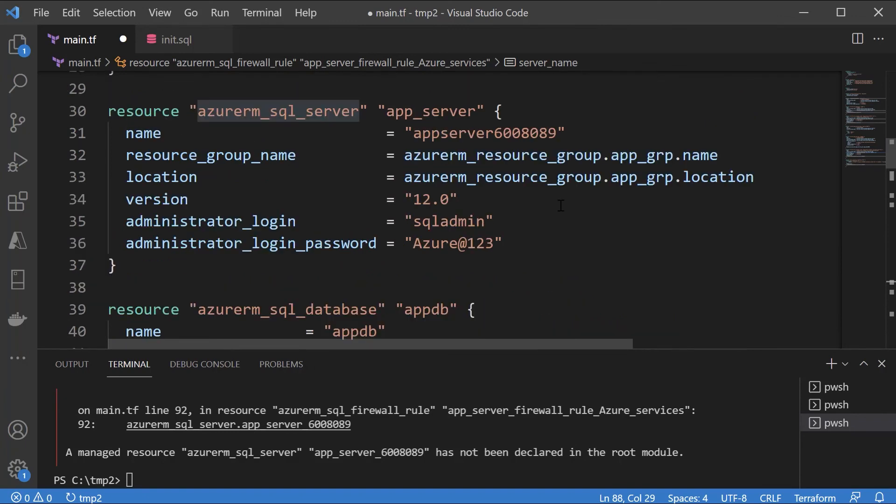
double_click(431, 112)
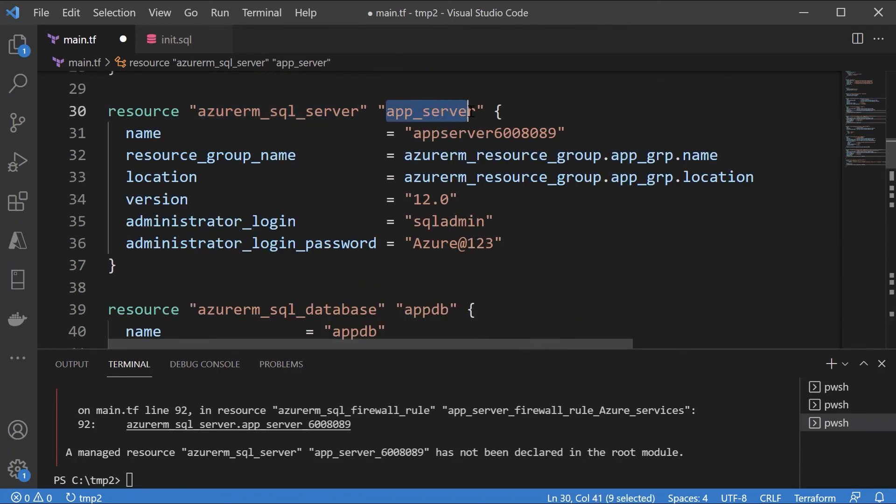
scroll("down", 3)
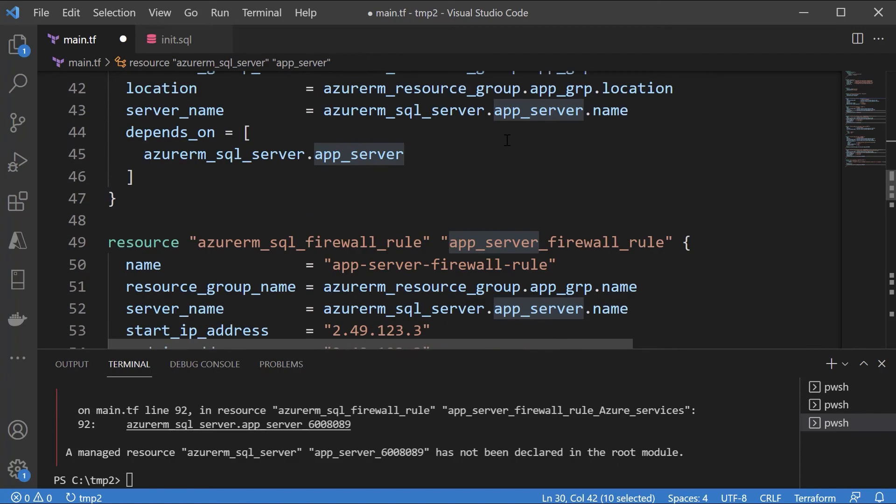
scroll("down", 3)
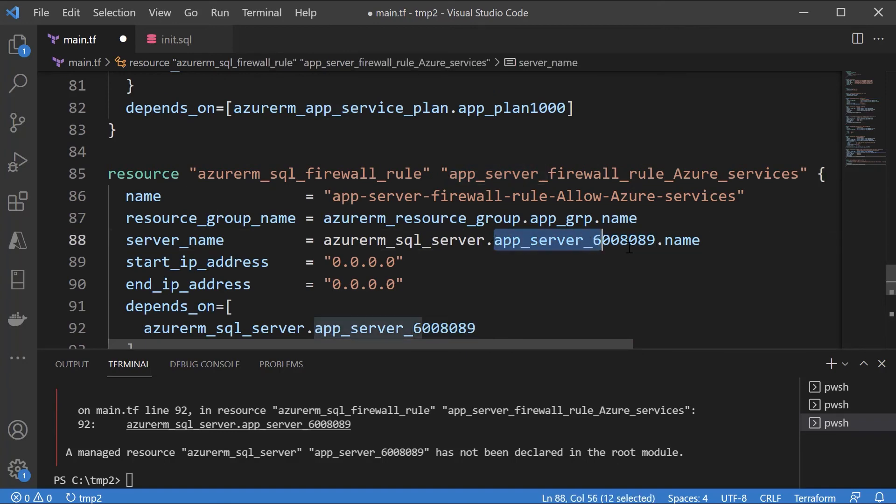
type("app_server")
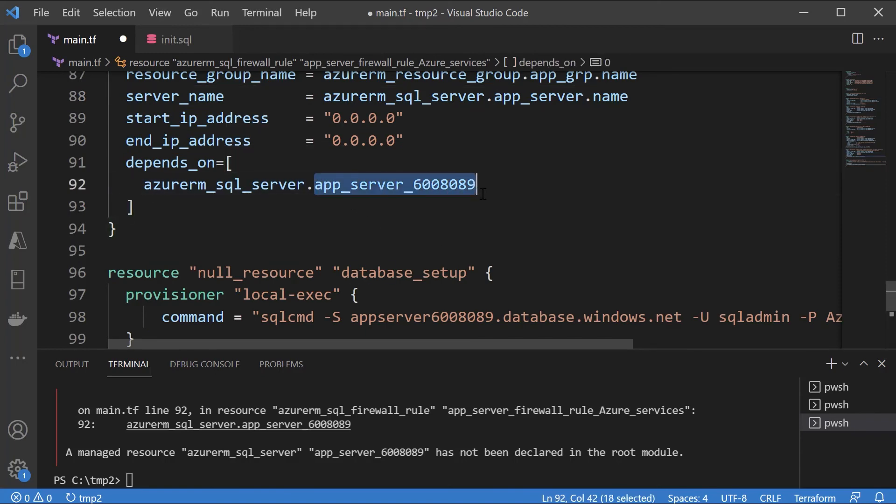
key("Delete")
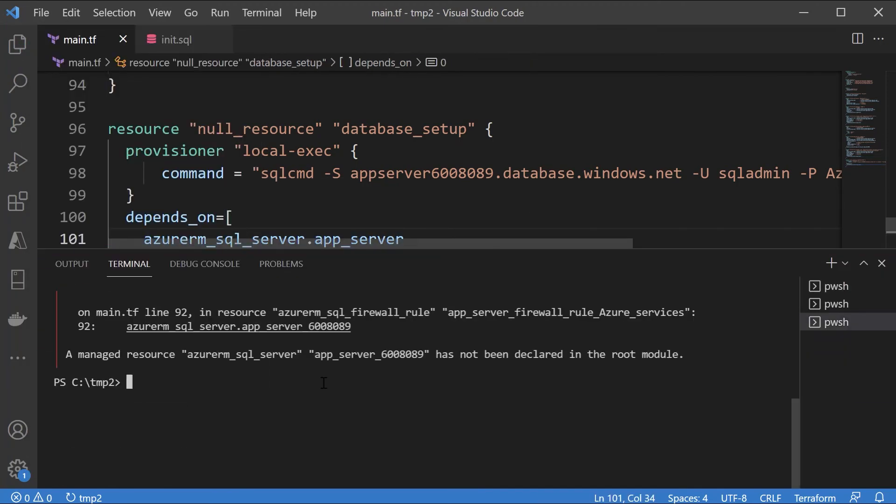
Run terraform init -upgrade, plan to main.tfplan adding 4 resources, and apply main.tfplan.
type("terraform plan -out main.tfplan")
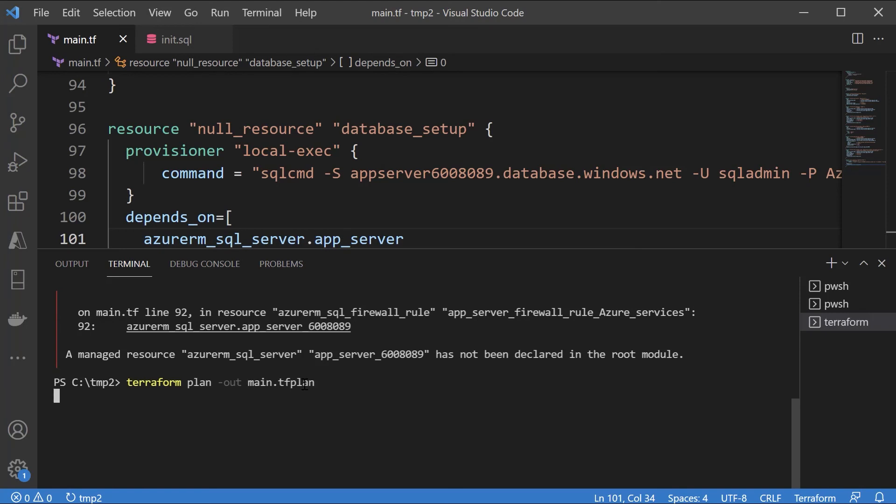
key("Enter")
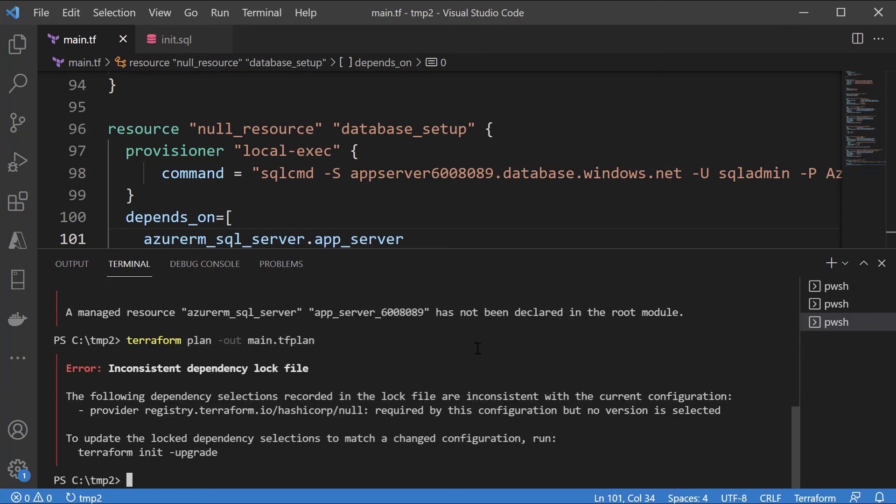
type("terraform apply main.tfplan")
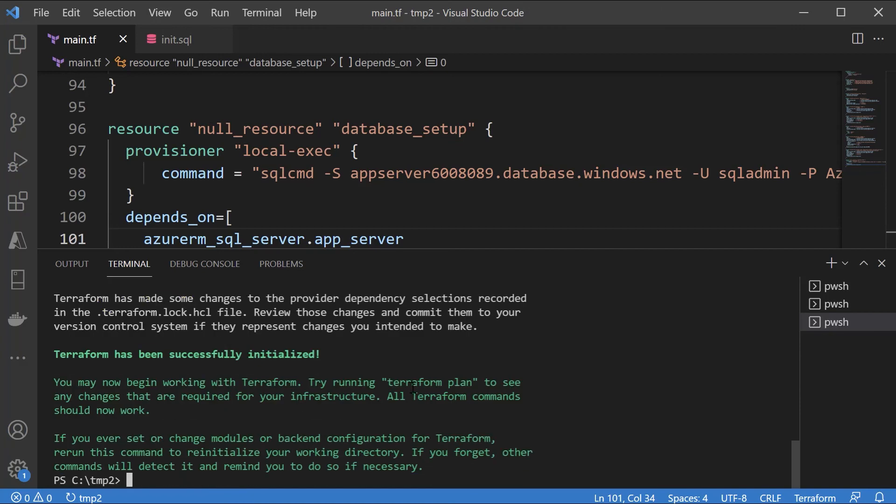
type("terraform plan -out main.tfplan")
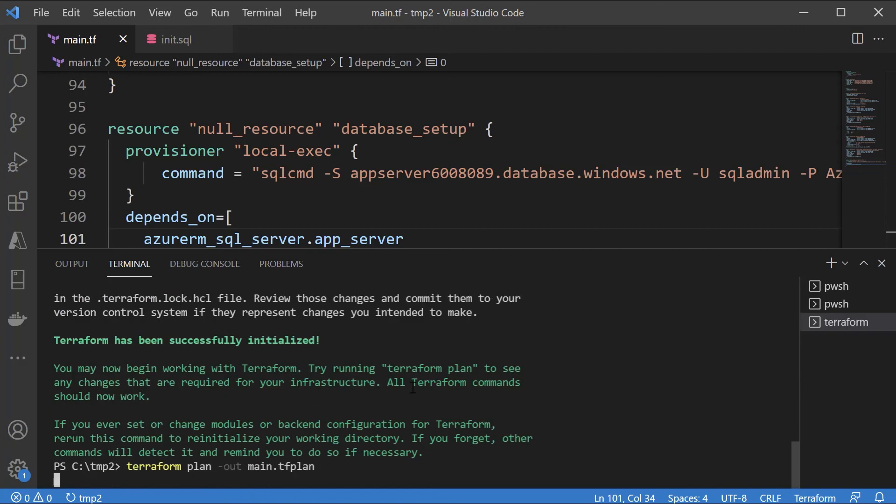
mouse_move(444, 395)
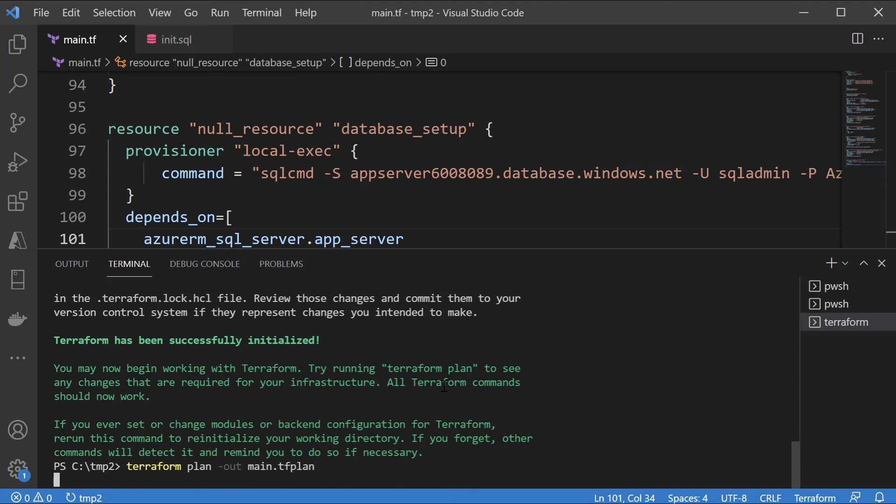
key("Enter")
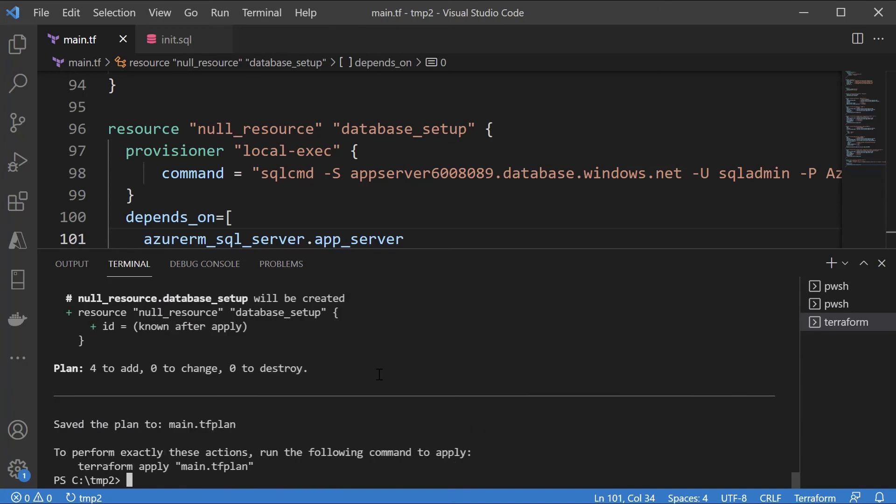
left_click(846, 322)
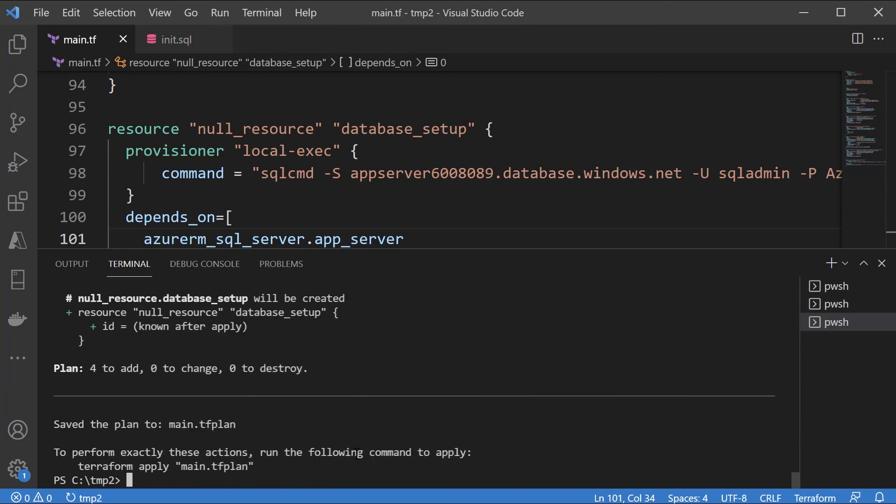
type("terraform init -upgrade")
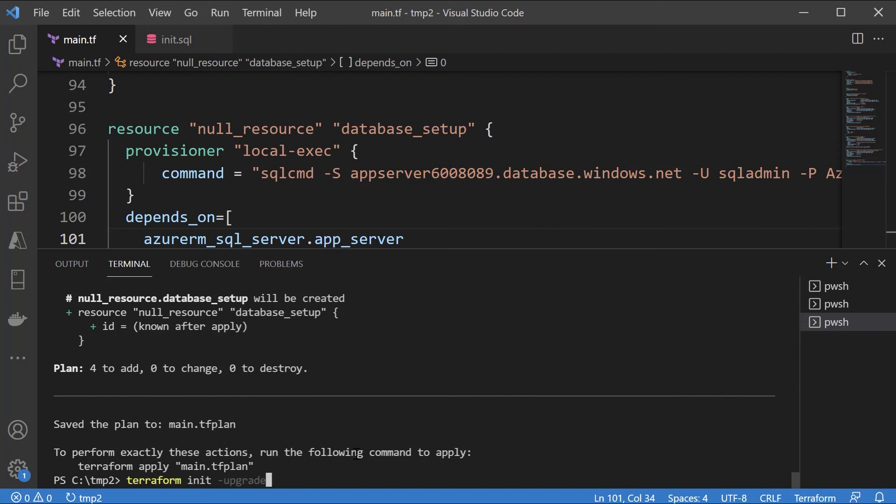
type("terraform apply main.tfplan")
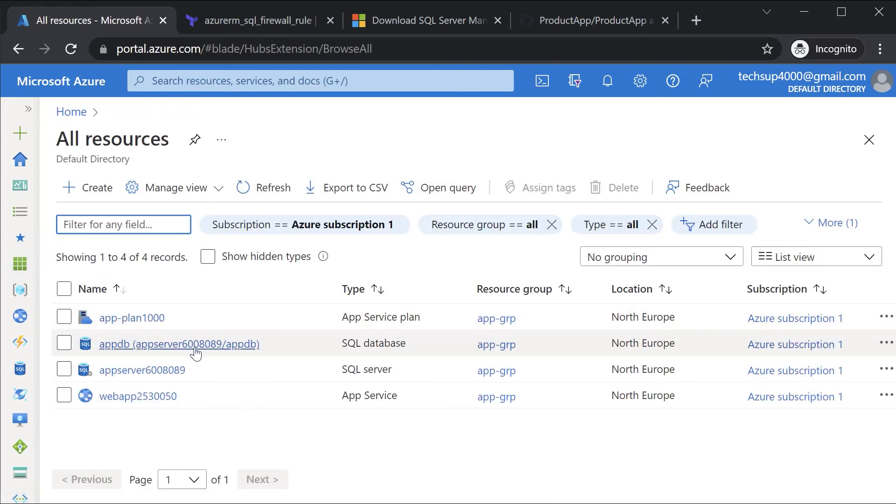
Open the webapp2530050 App Service from All resources.
left_click(137, 396)
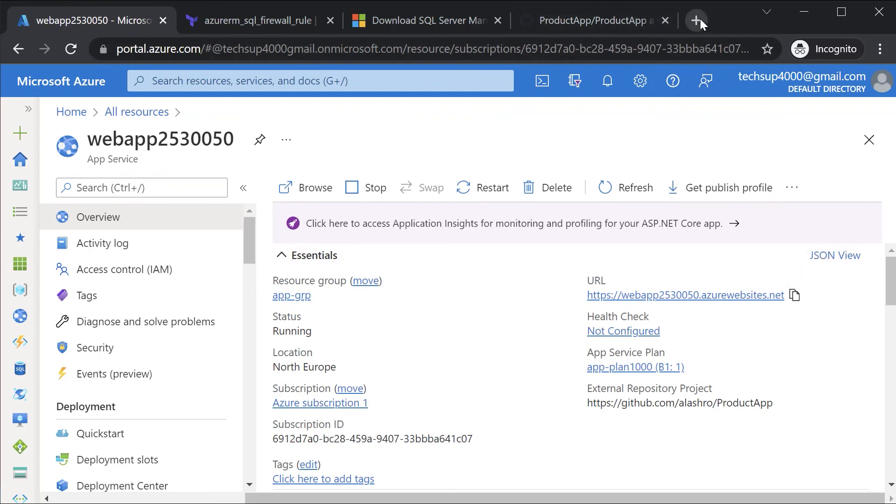
Open a new Chrome tab for the webapp2530050.azurewebsites.net site.
left_click(696, 20)
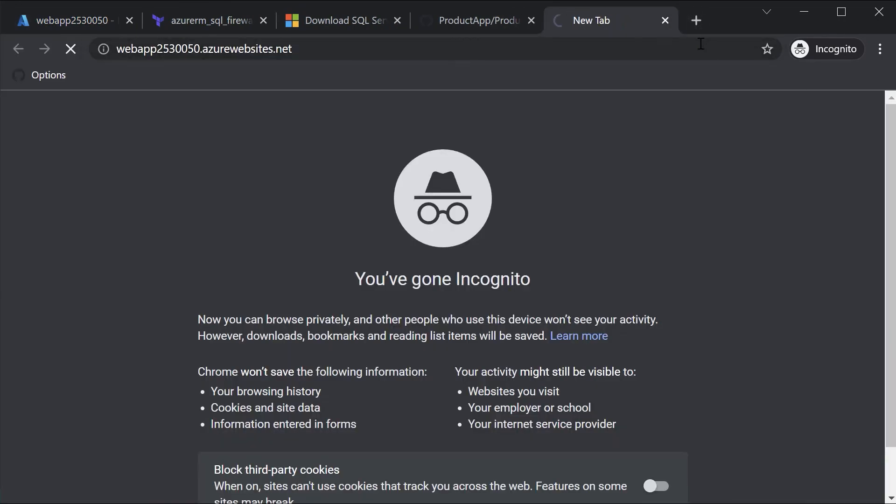
mouse_move(690, 255)
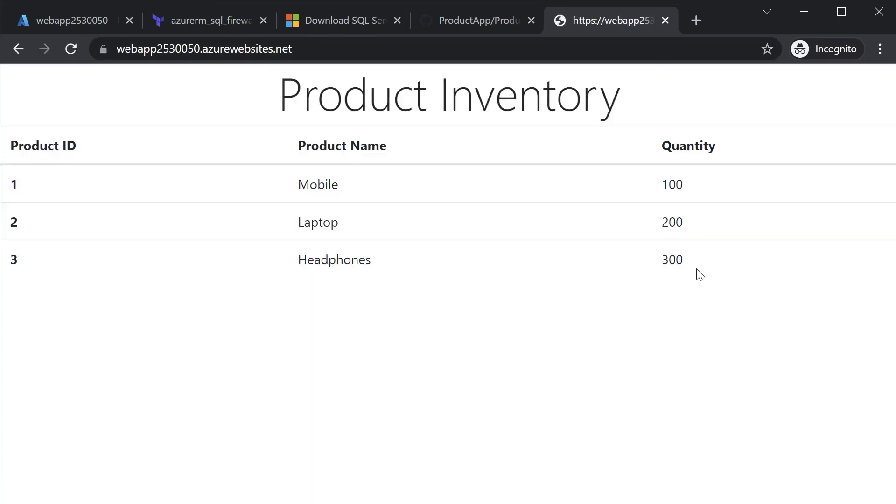
mouse_move(700, 262)
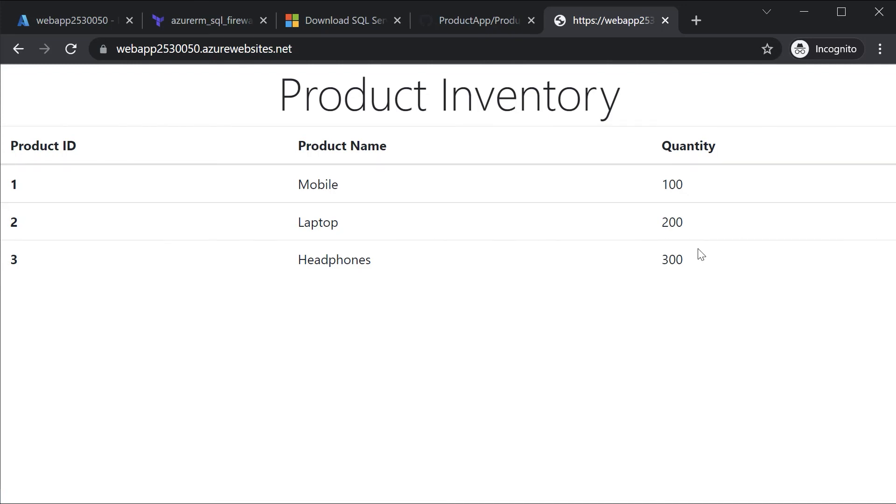
mouse_move(392, 497)
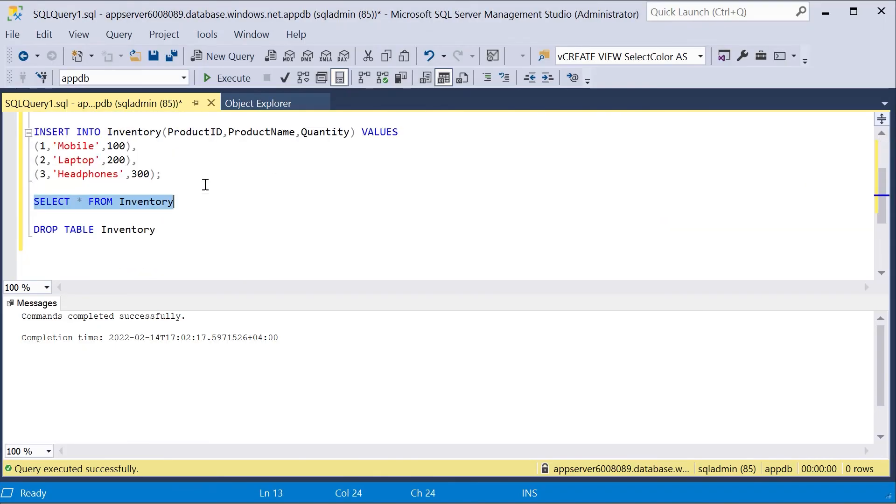
Rerun SELECT * FROM Inventory showing three products, then highlight the DROP TABLE line.
left_click(205, 77)
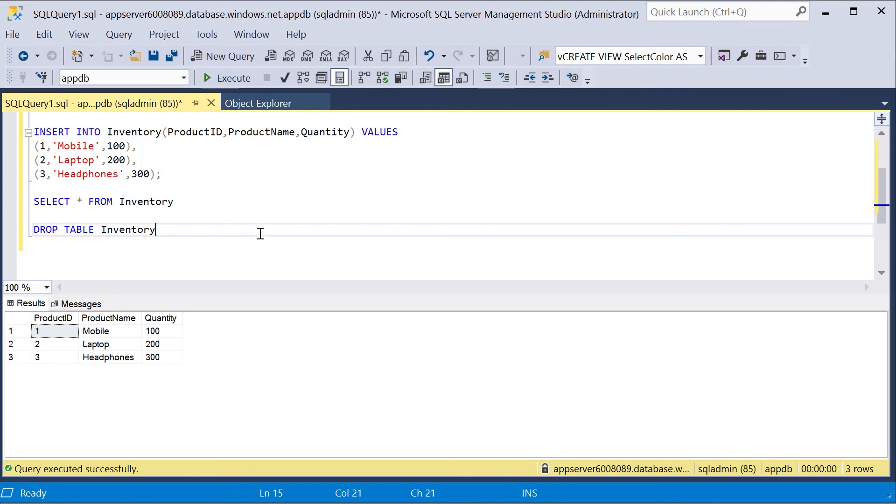
left_click_drag(33, 229, 156, 229)
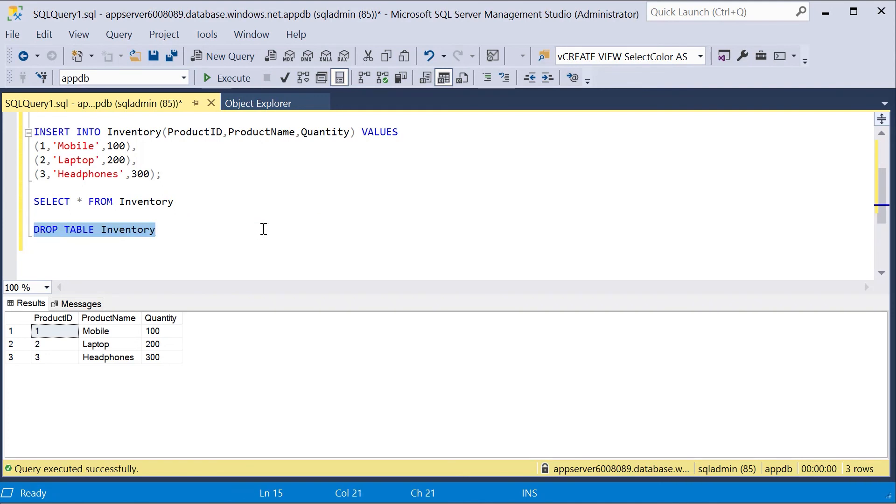